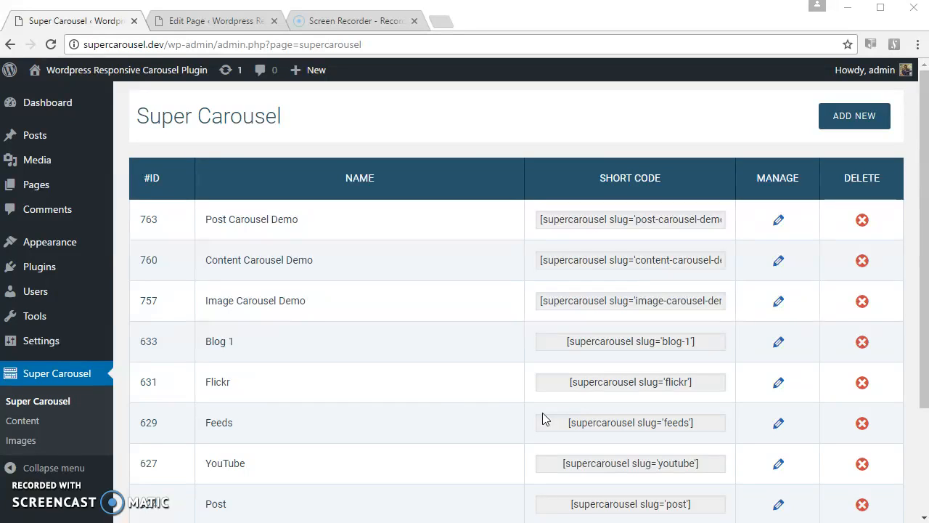
mouse_move(639, 190)
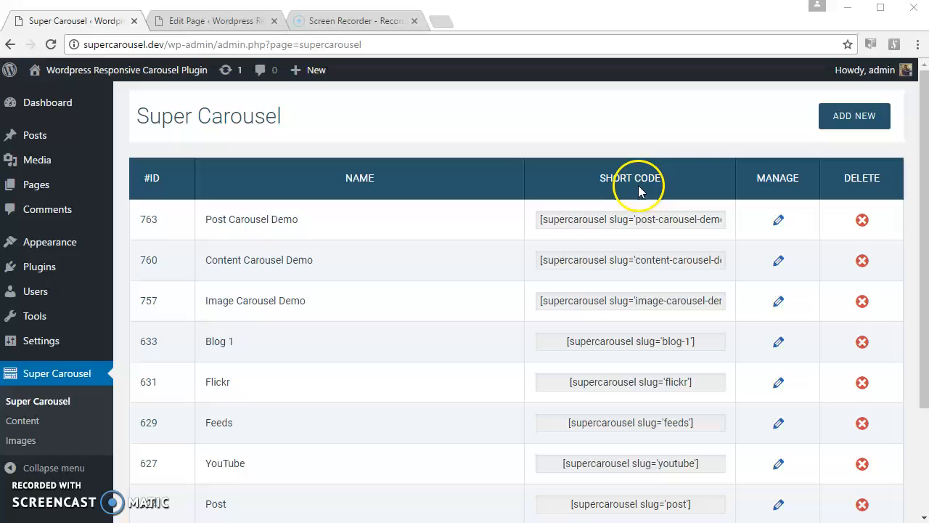
mouse_move(505, 345)
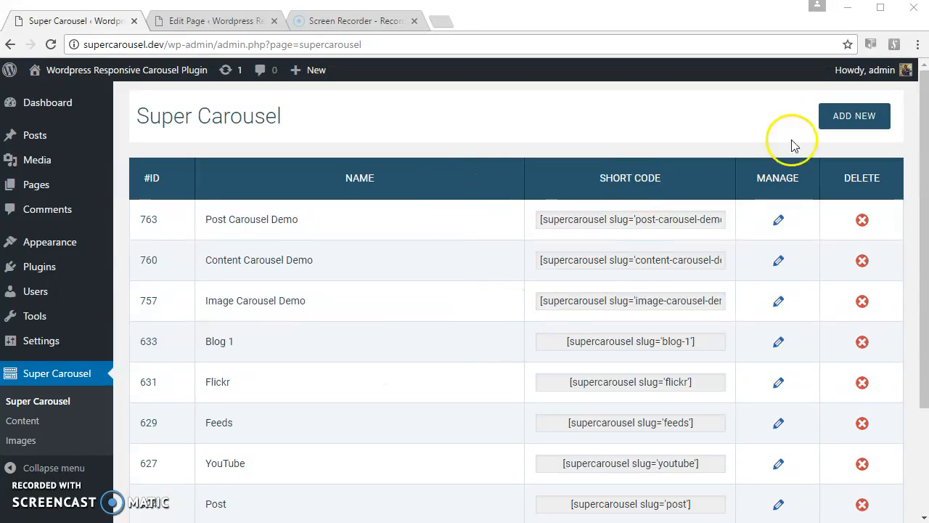
Step: Start a new carousel from the Super Carousel listing page
click(855, 115)
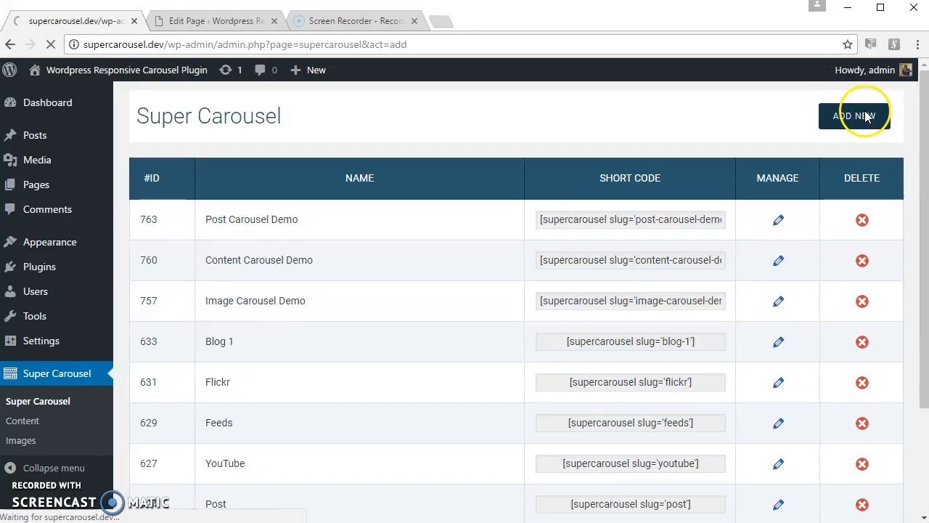
Step: Title the new carousel 'YouTube Carousel Demo' and choose YouTube as its source
click(856, 115)
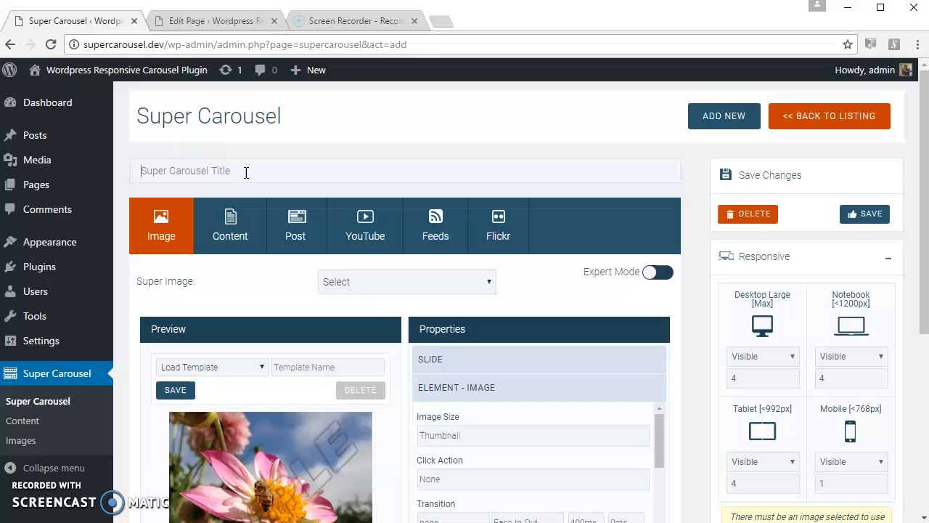
text(YouTube Carousel Demo)
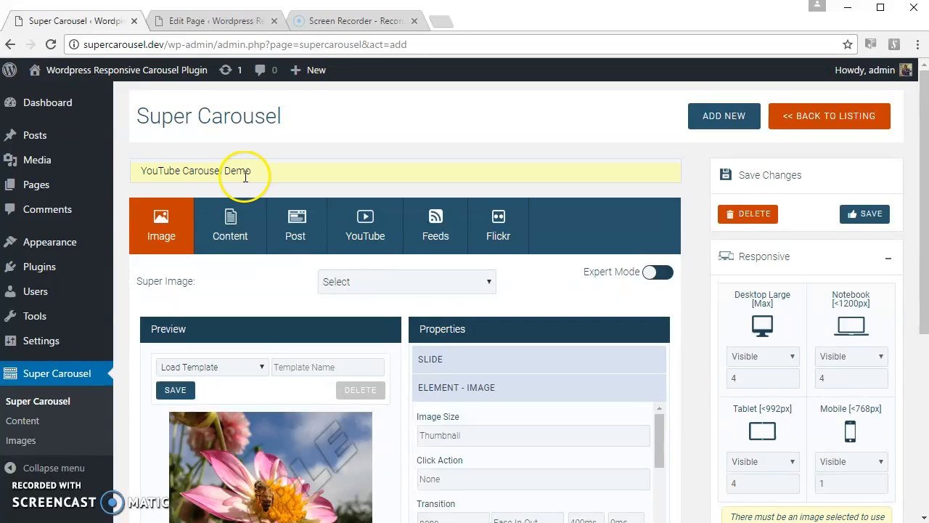
click(365, 225)
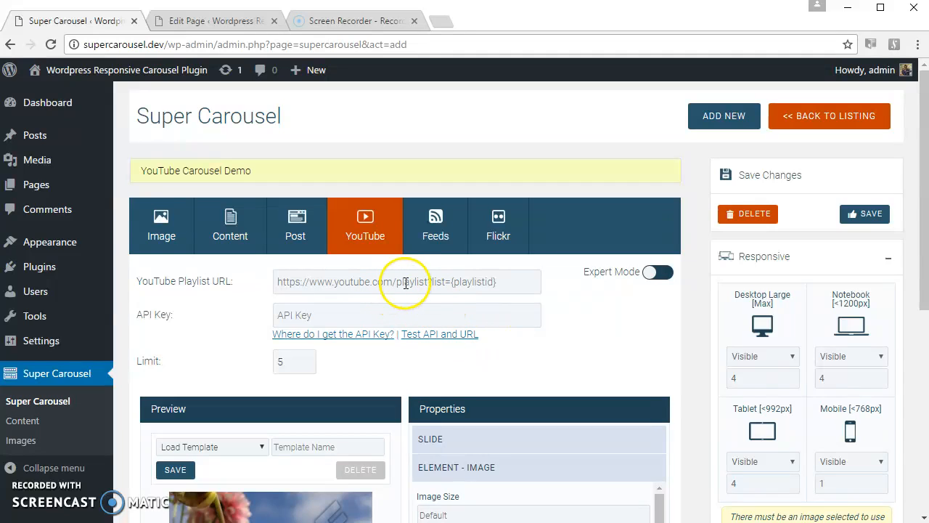
mouse_move(518, 313)
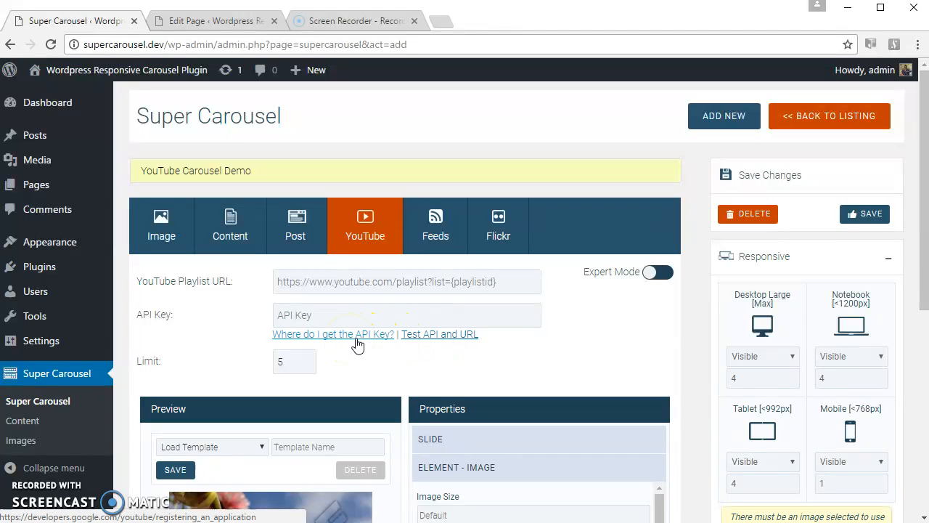
Step: Check the API key help page, close it, and paste the YouTube API key
click(332, 333)
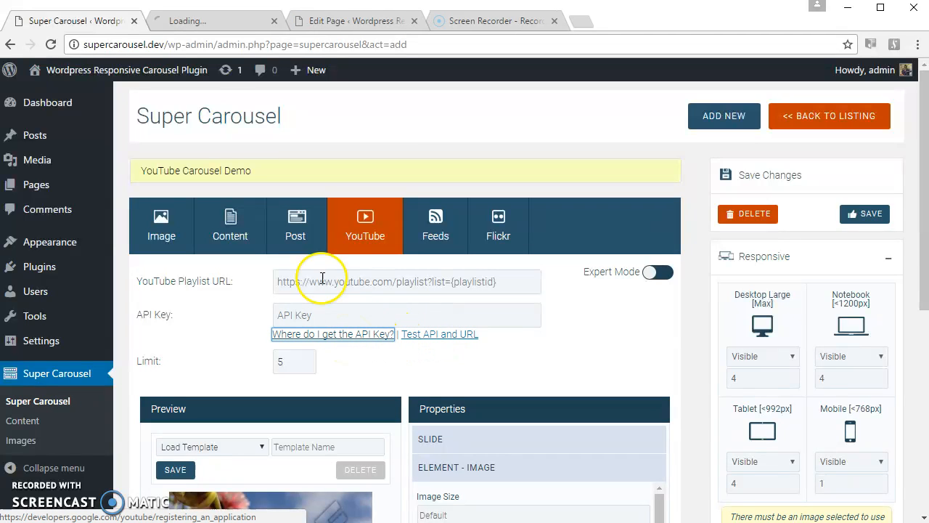
click(211, 20)
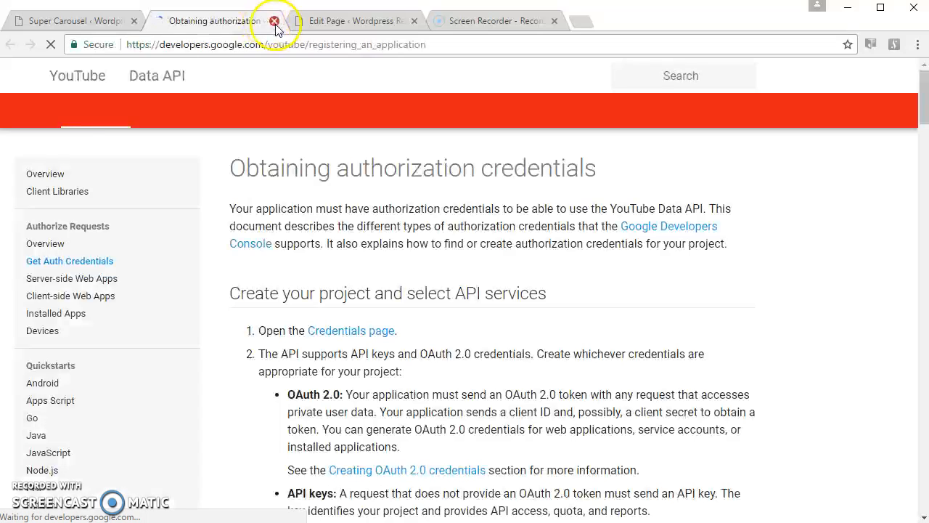
click(269, 23)
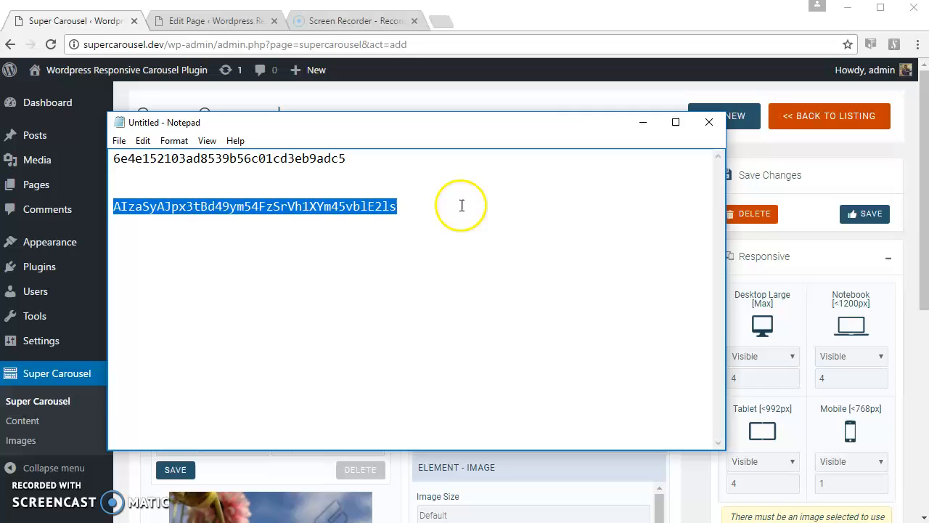
click(708, 121)
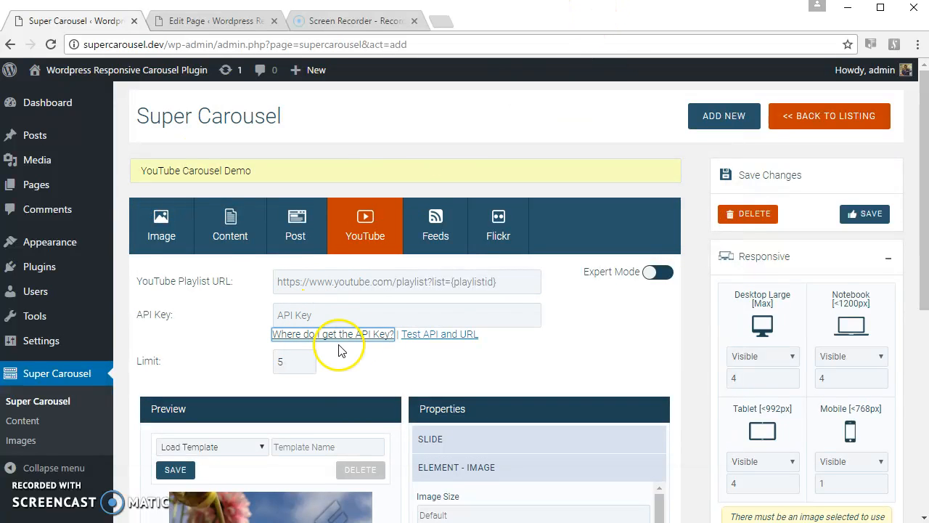
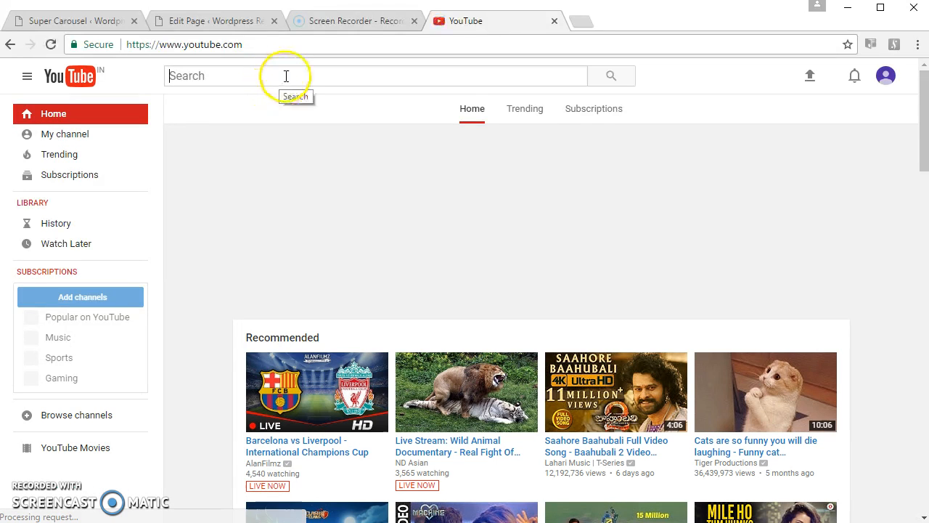
Step: Search YouTube for 'hollywood songs' and open the Most Viewed English Songs playlist
text(h)
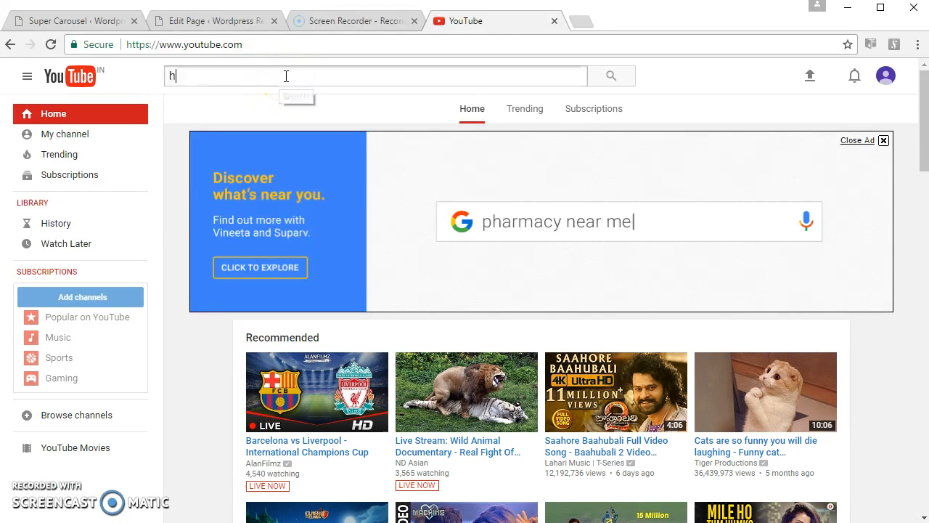
text(ollywood songs)
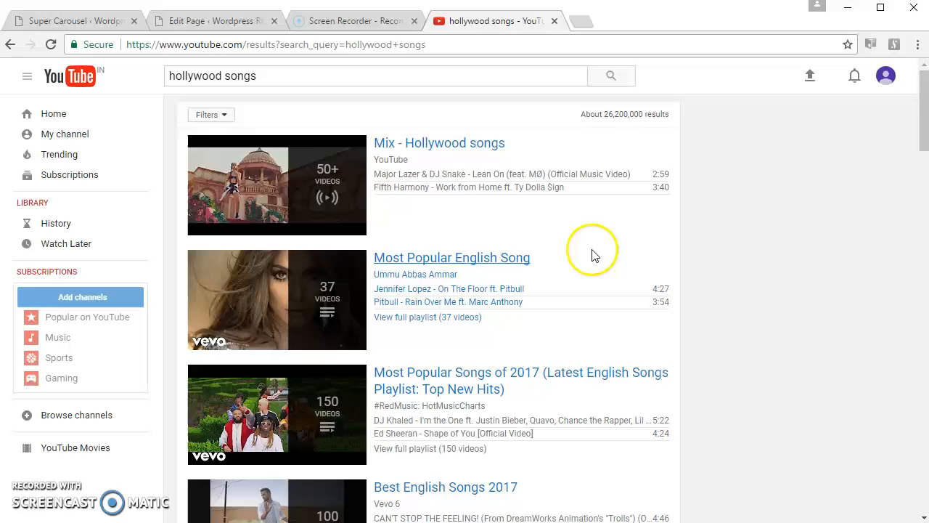
scroll(down, 3)
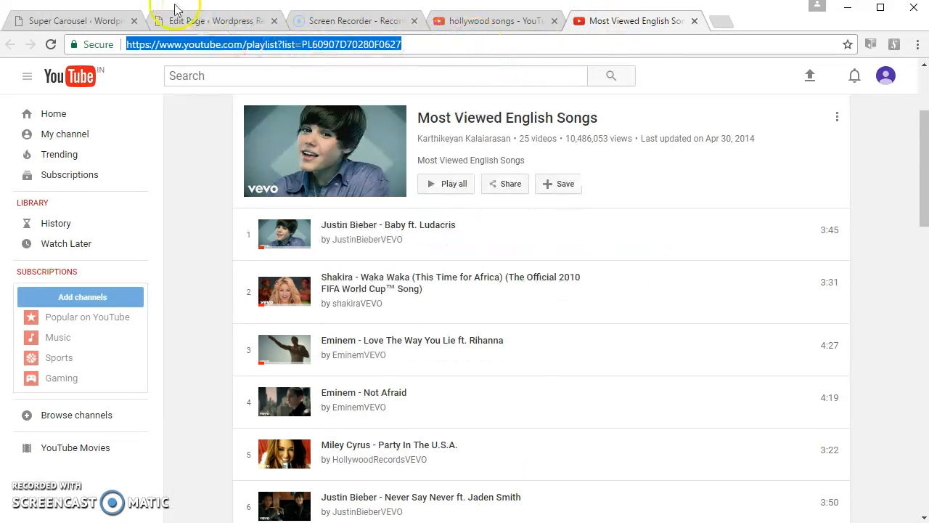
click(73, 21)
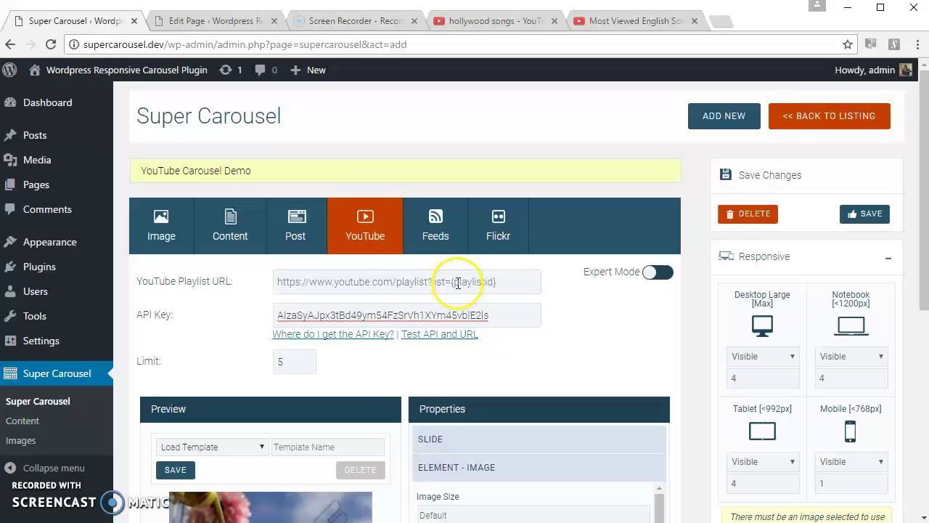
Step: Enter the playlist URL, pass the API and URL test, save, and set limit 10
text(https://www.youtube.com/playlist?list=PL60907D70280F0)
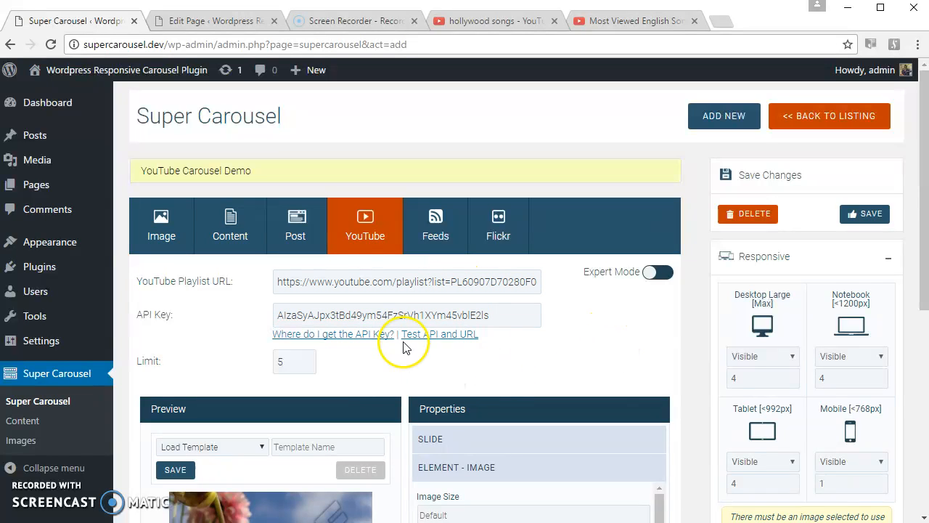
click(439, 334)
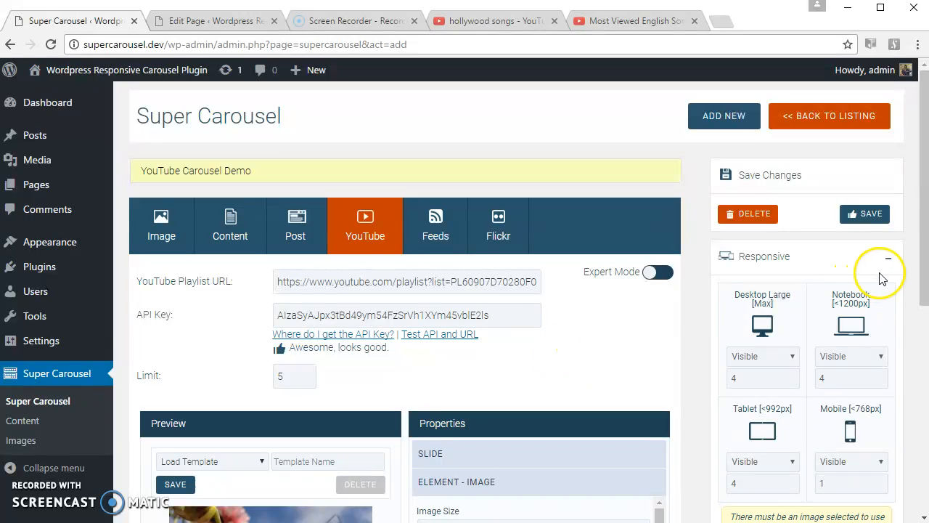
click(864, 214)
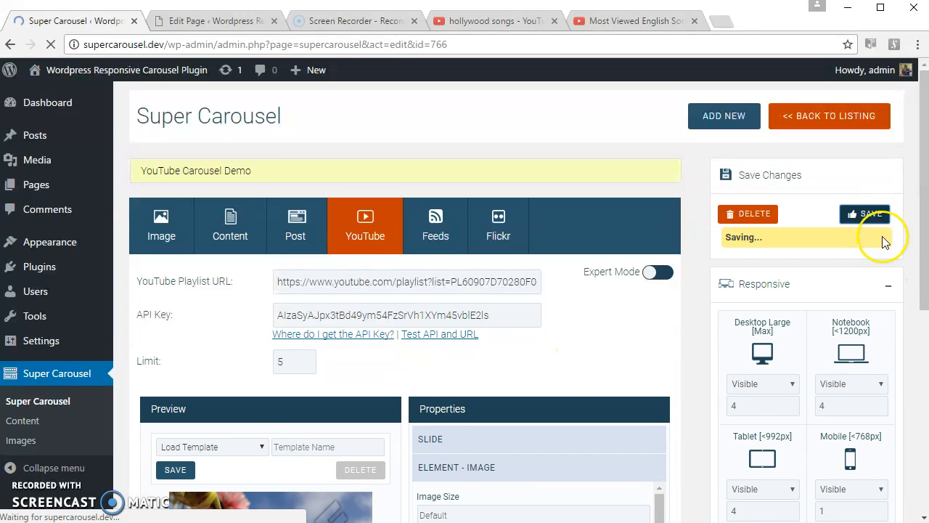
click(869, 213)
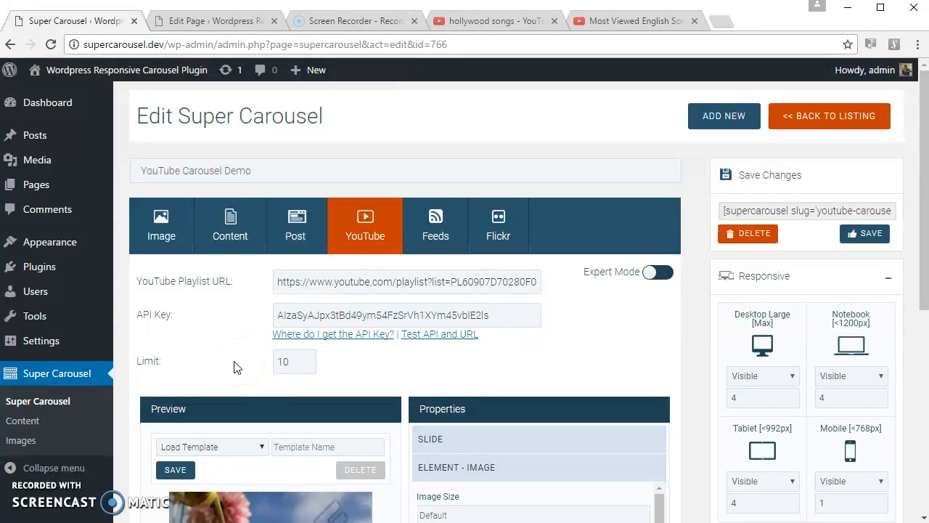
Step: Give the image element SD Default size and a Video Lightbox click action
scroll(down, 3)
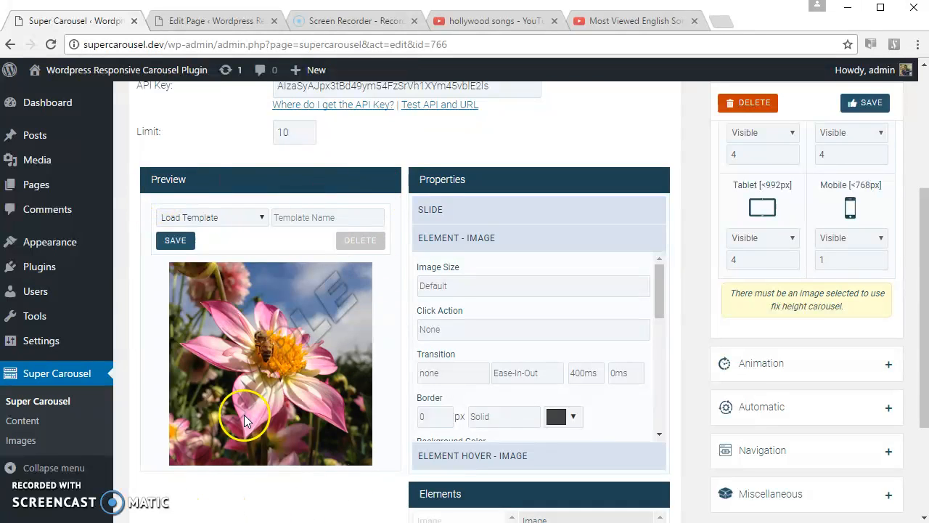
mouse_move(746, 263)
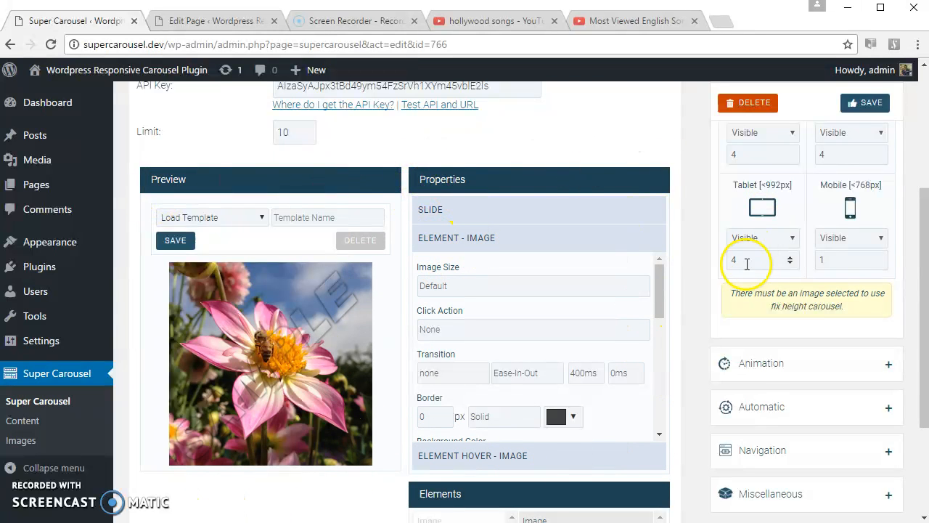
scroll(down, 3)
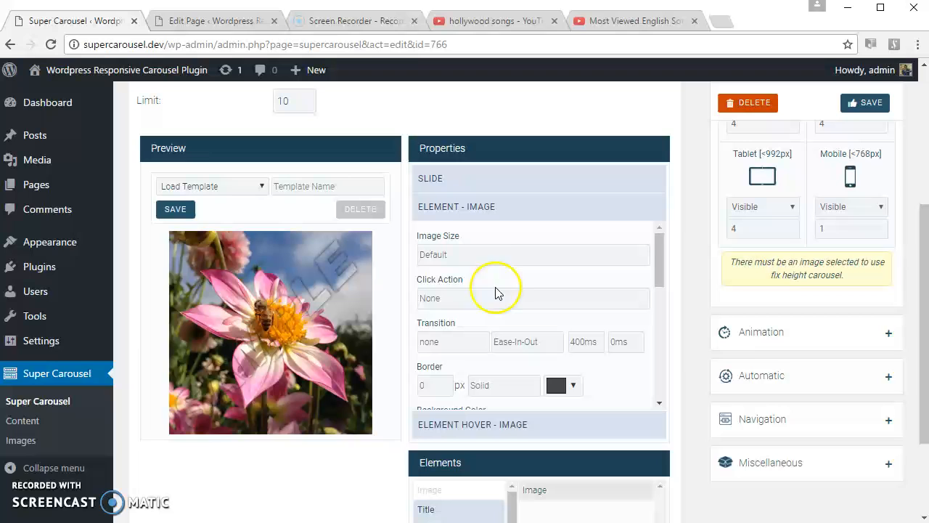
click(533, 254)
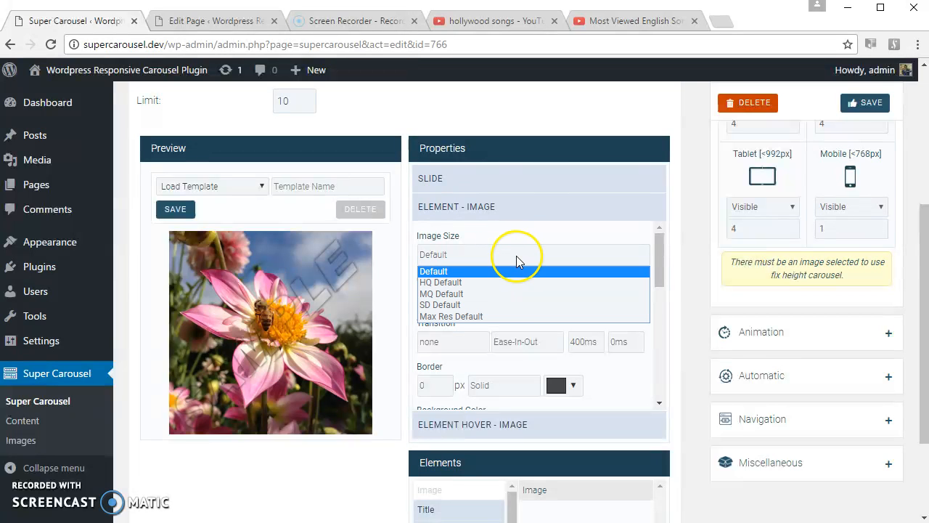
click(440, 305)
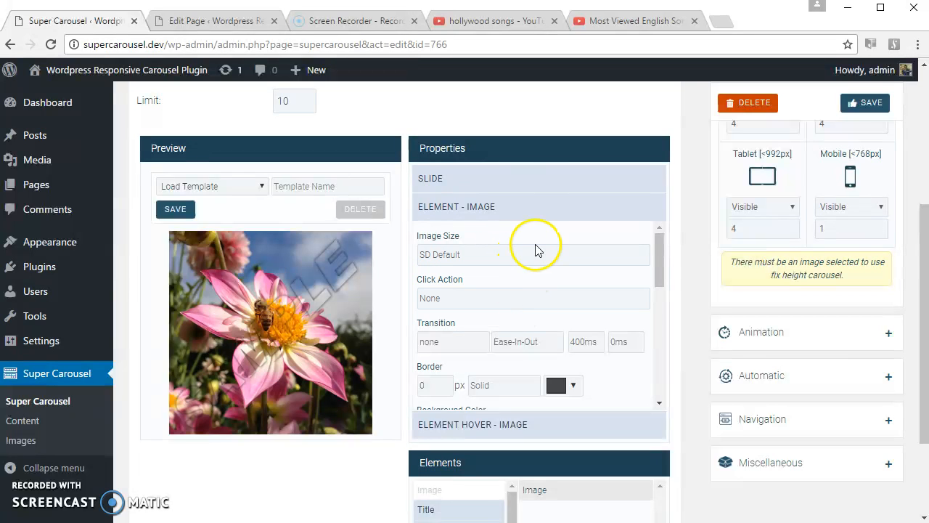
click(532, 298)
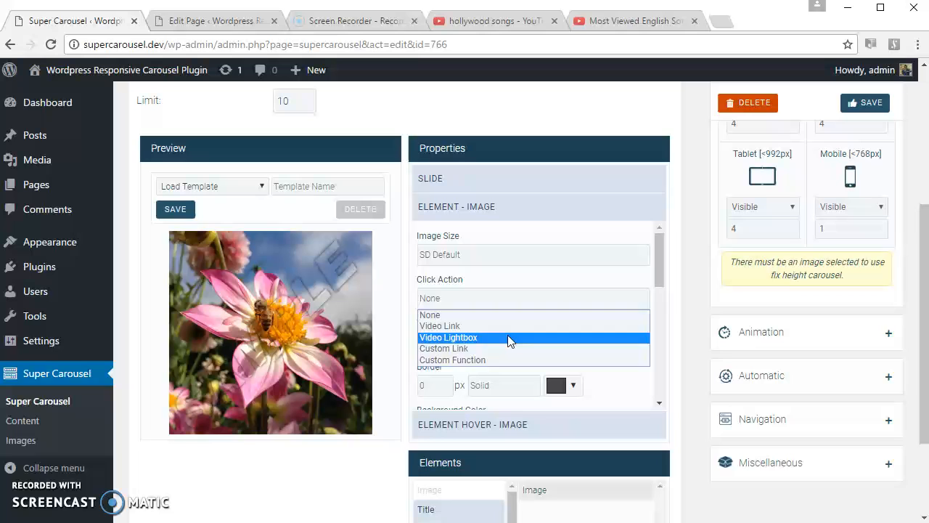
click(449, 336)
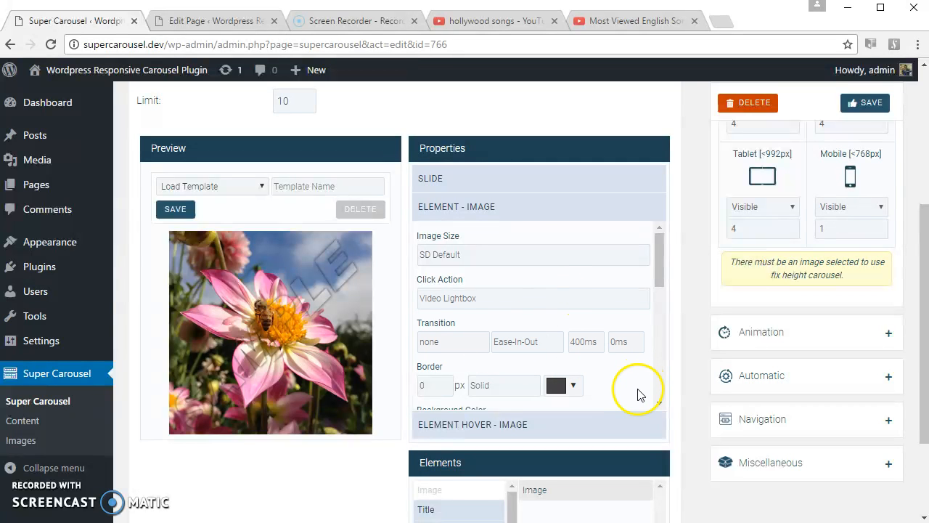
scroll(down, 3)
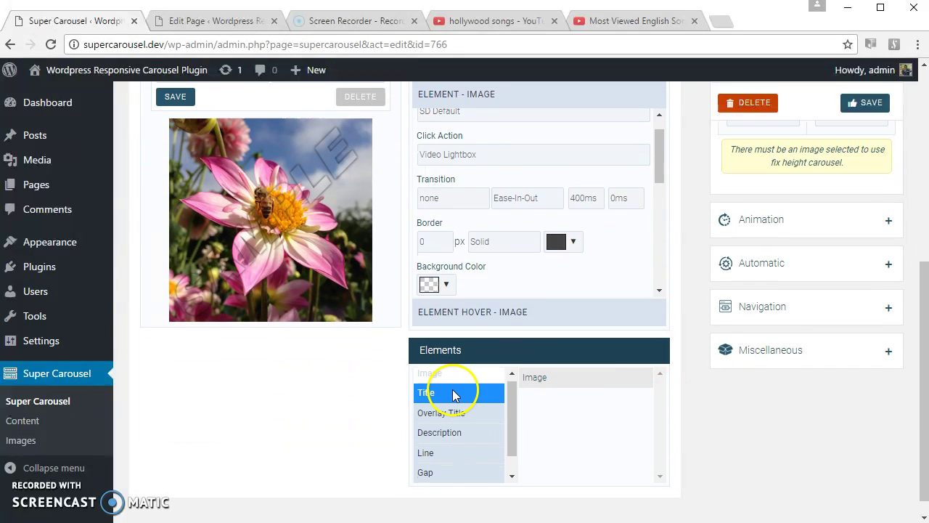
Step: Add the video Title element to each carousel slide
click(426, 432)
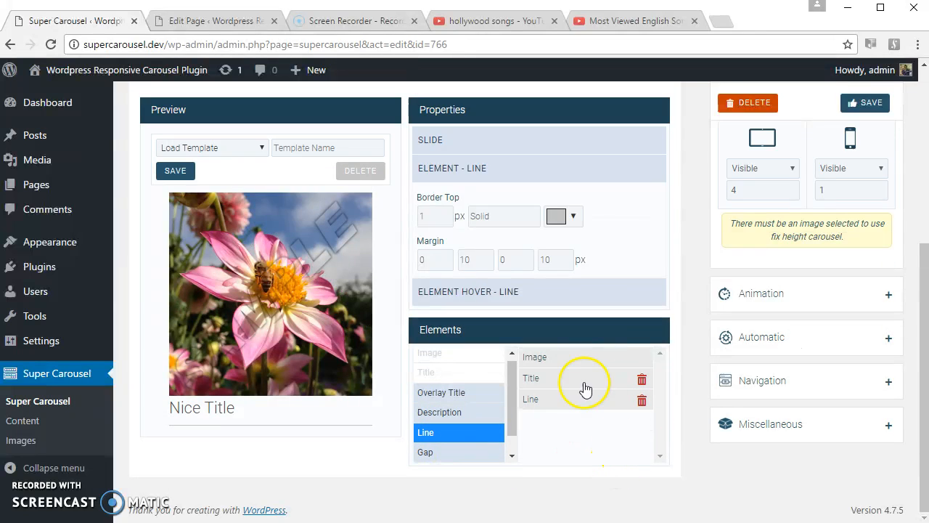
mouse_move(564, 405)
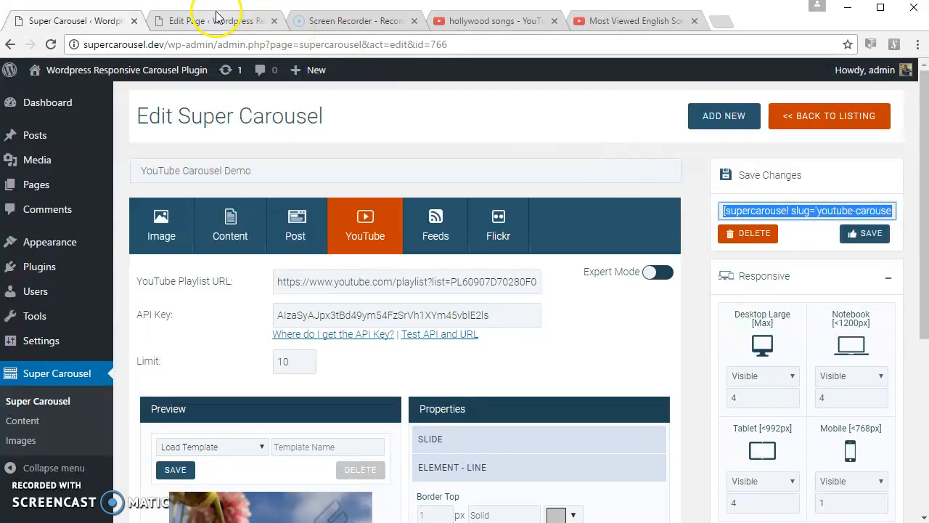
Step: Embed the youtube-carousel-demo shortcode in the Carousel Test page and update it
click(196, 20)
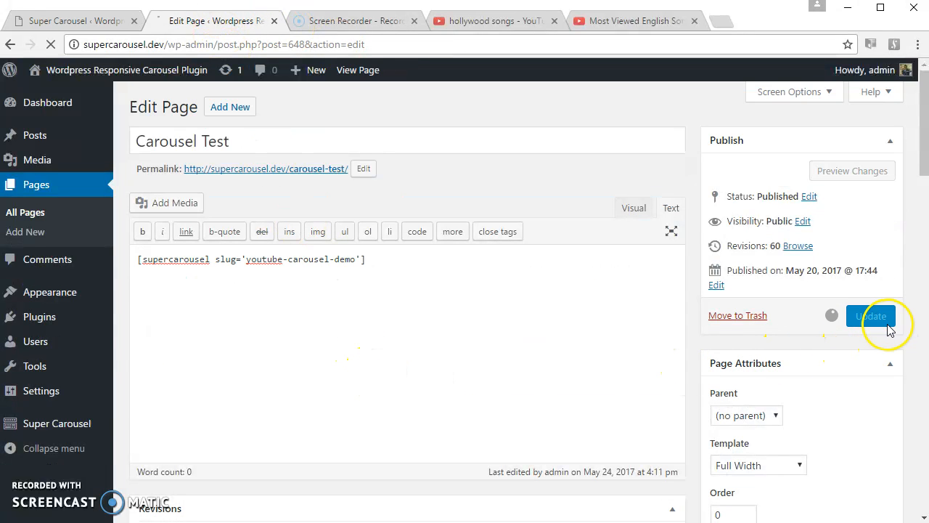
click(870, 317)
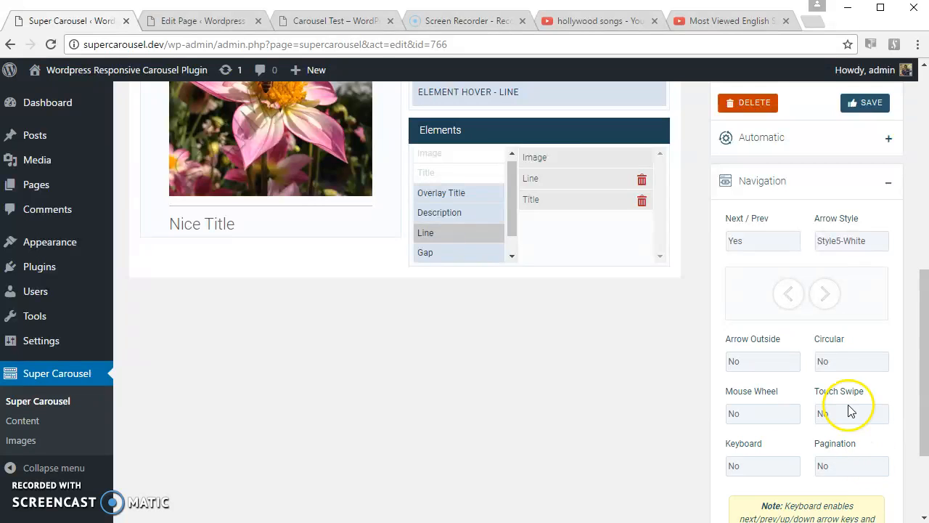
Step: Set the Desktop Large and Notebook layouts to a fixed 200 px height
click(850, 273)
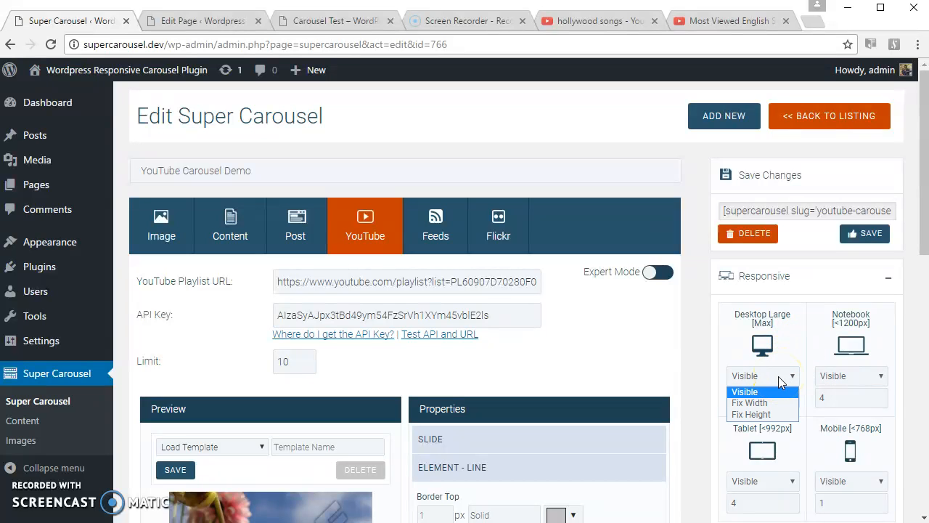
click(749, 415)
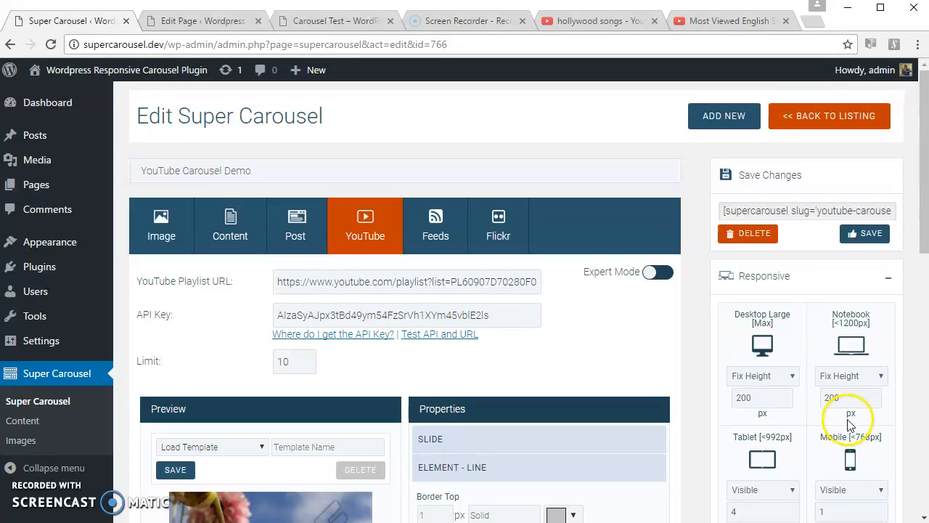
scroll(down, 3)
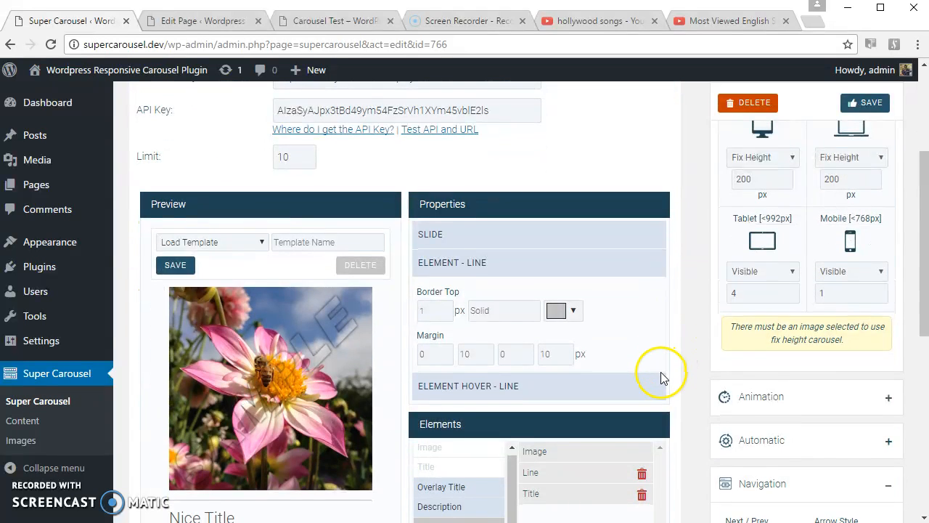
scroll(down, 3)
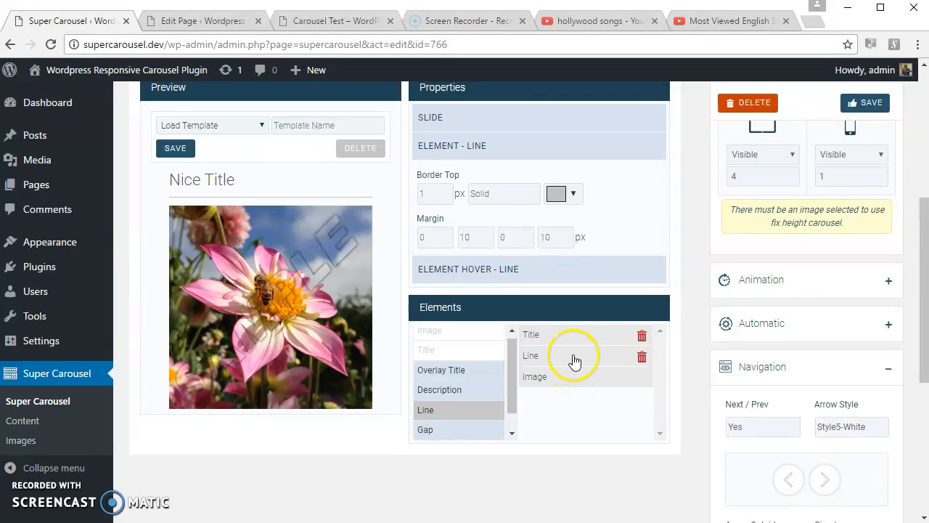
Step: Centre the title text, link it to its video in a new window, and save
click(531, 335)
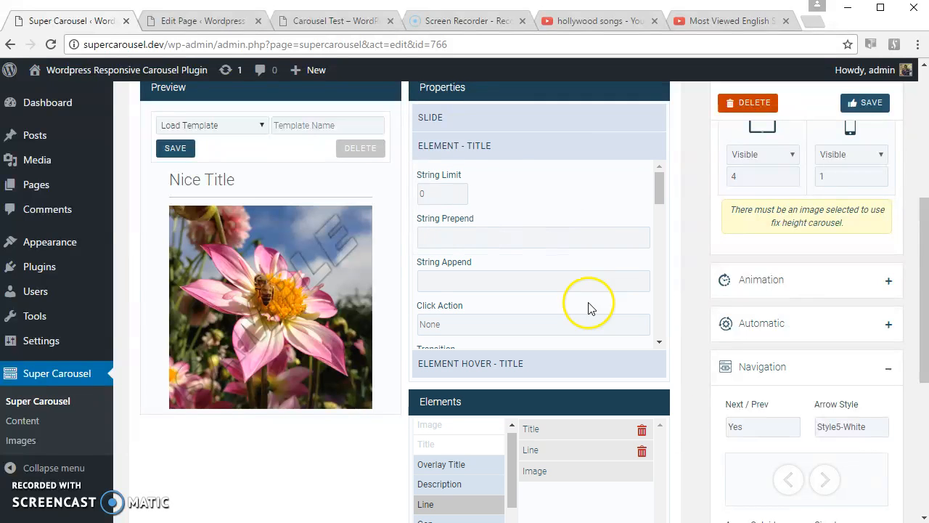
scroll(down, 3)
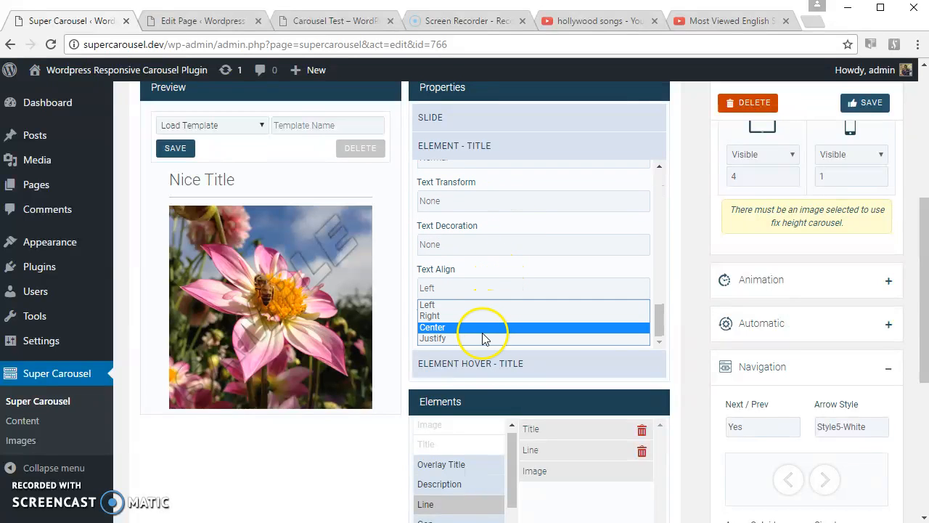
click(535, 470)
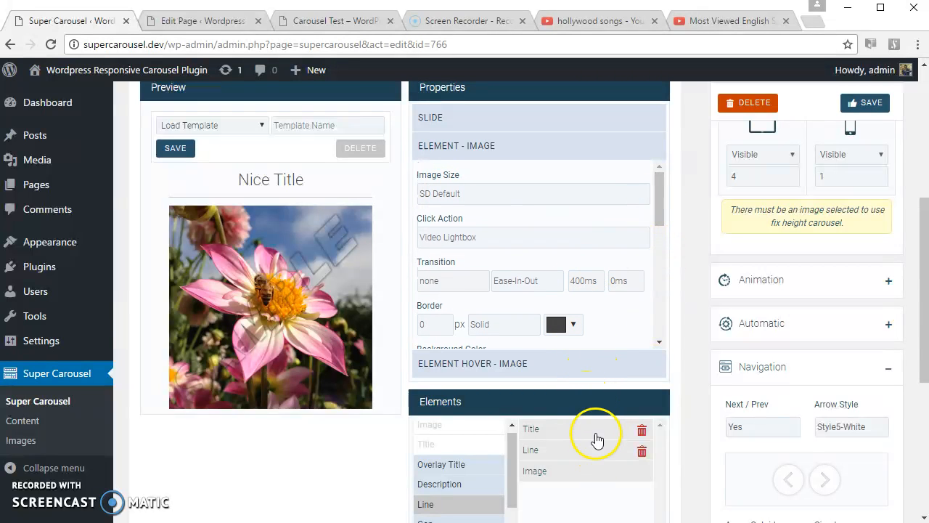
click(530, 428)
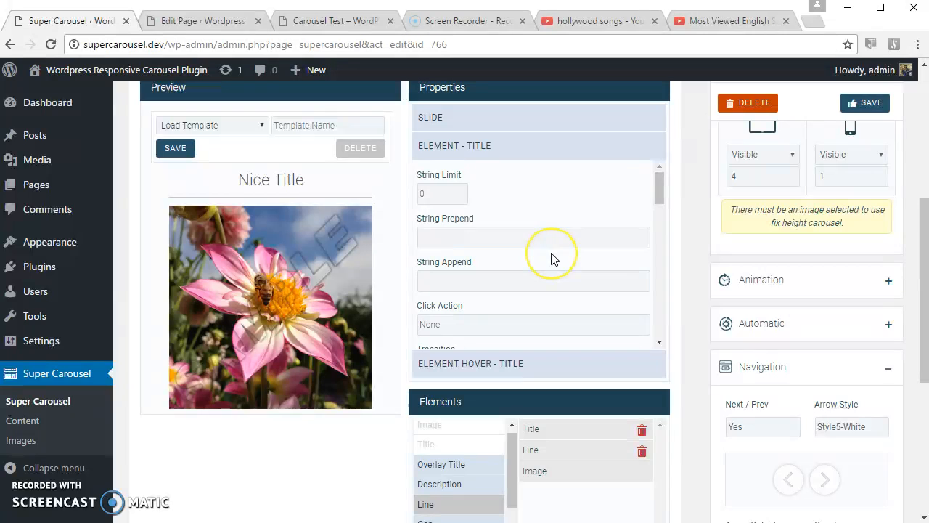
click(532, 325)
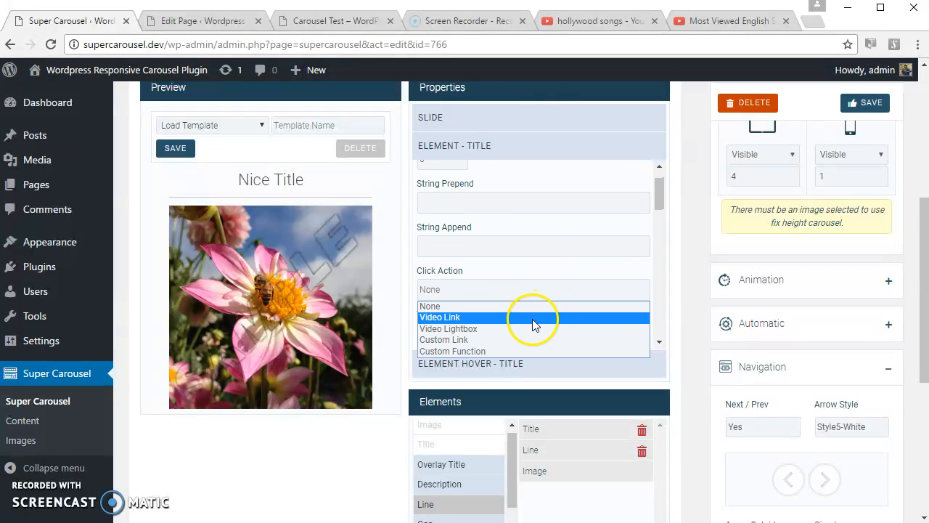
click(440, 316)
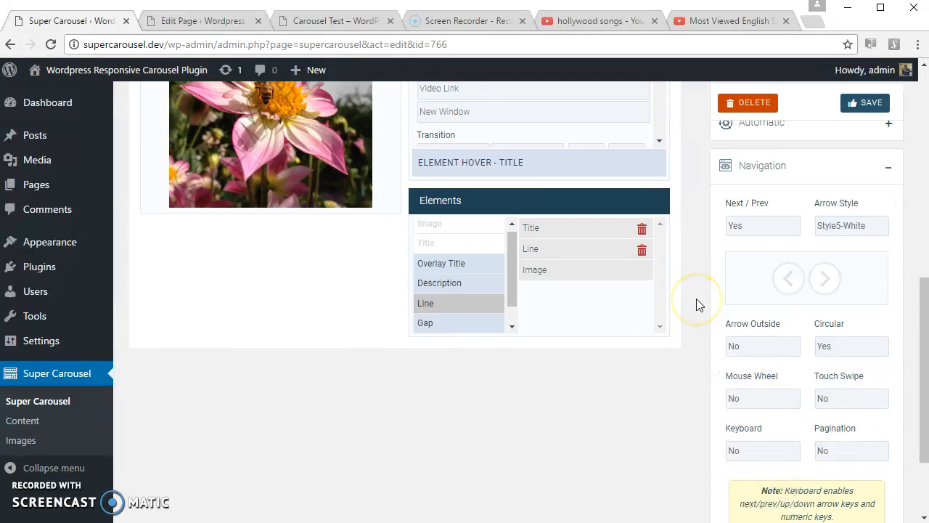
click(864, 103)
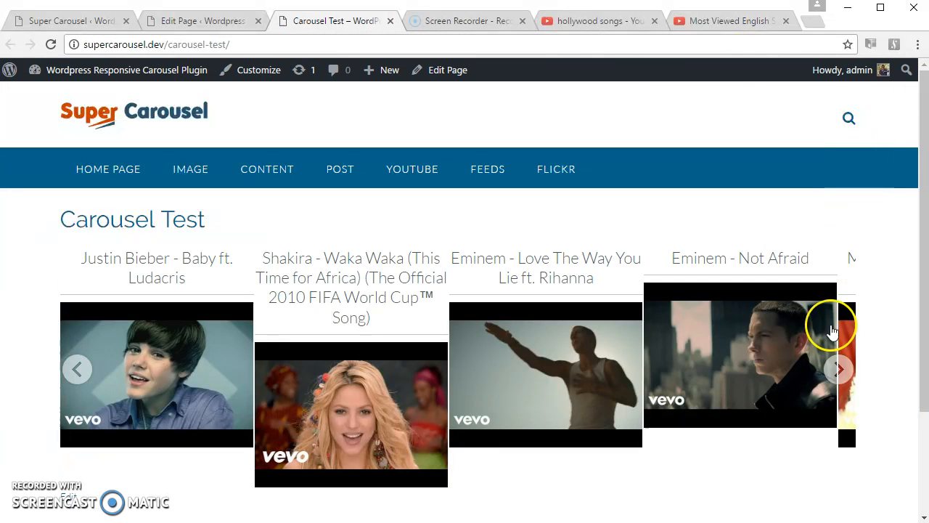
Step: Advance the Carousel Test slider two videos to check linked titles, then return to the editor
click(838, 368)
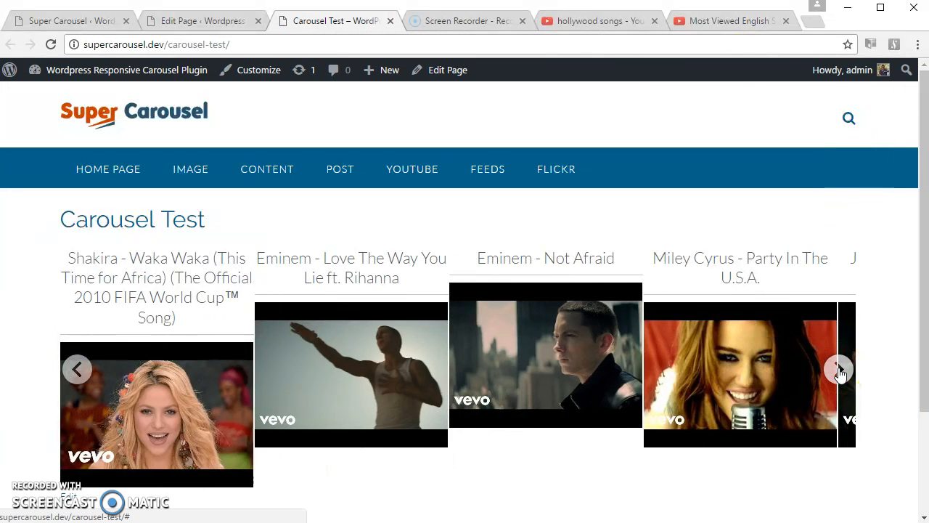
click(838, 369)
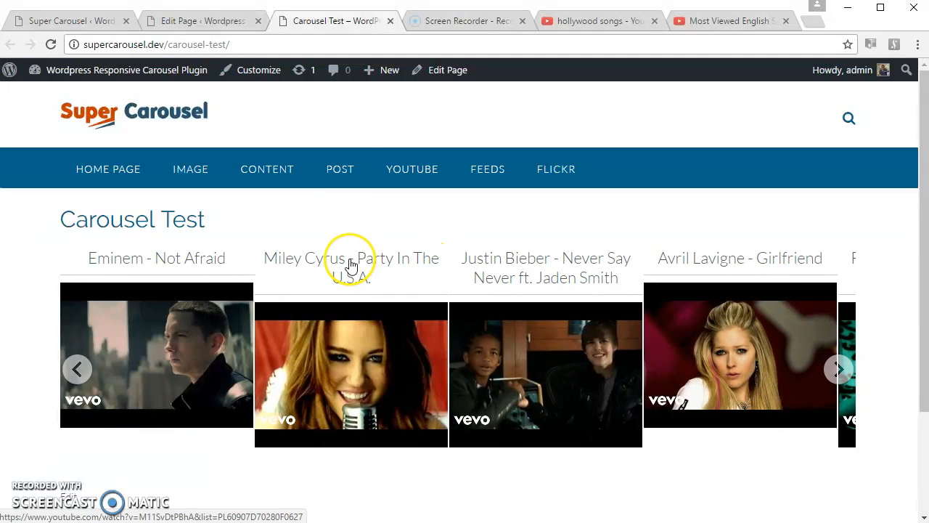
click(54, 23)
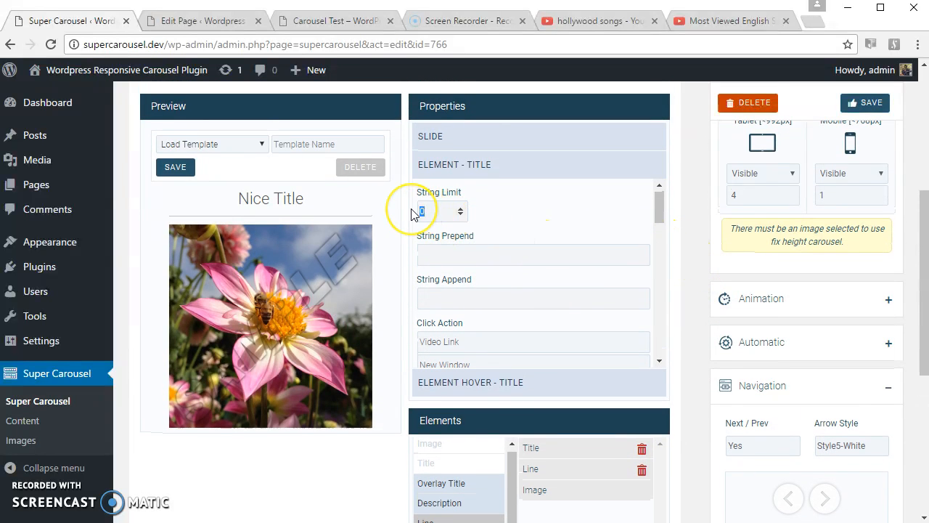
Step: Limit titles to 25 characters, save, and preview the shortened titles on Carousel Test
text(25)
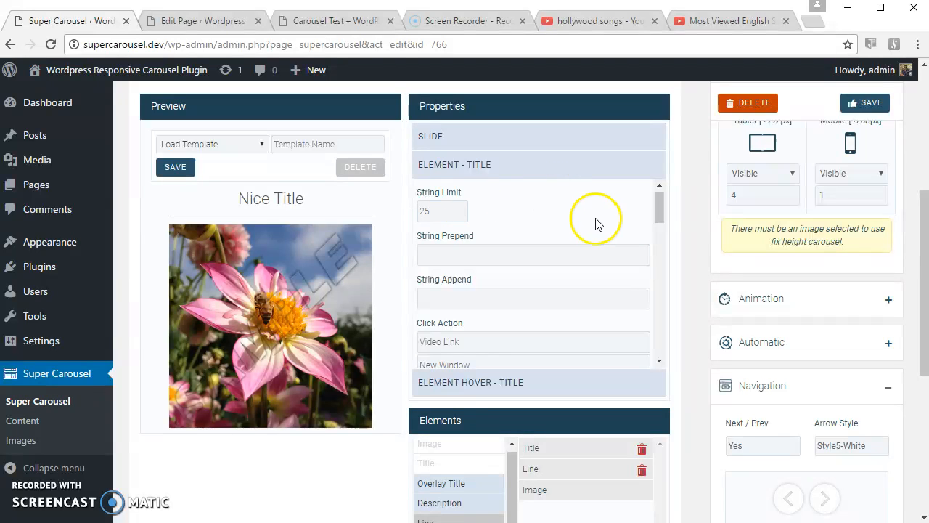
click(865, 102)
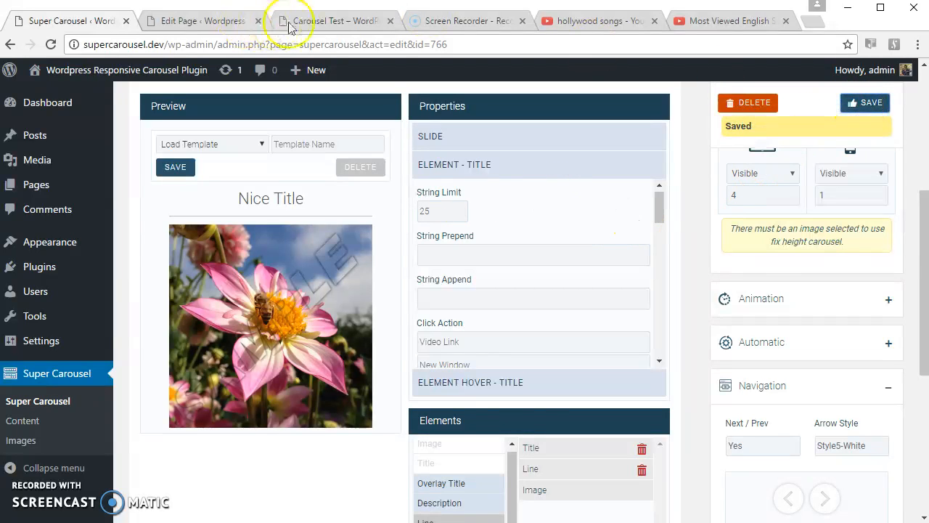
click(327, 20)
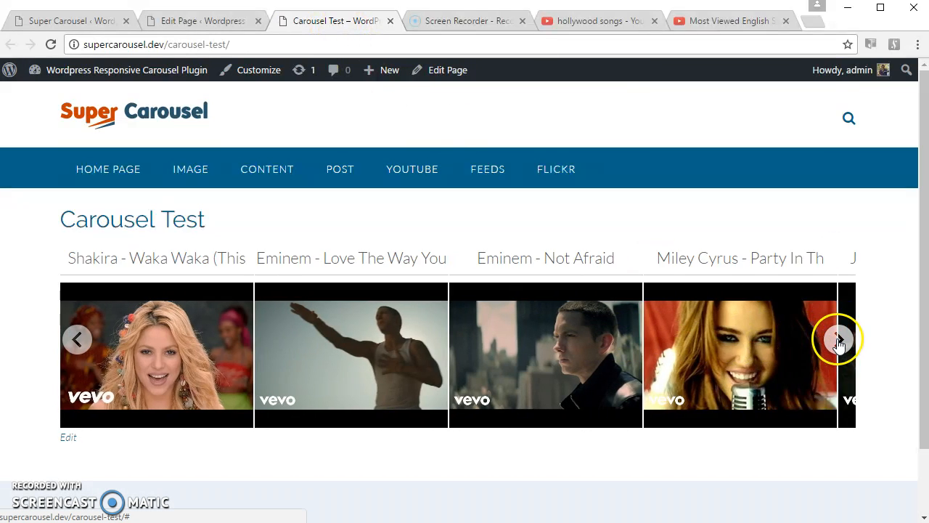
click(838, 339)
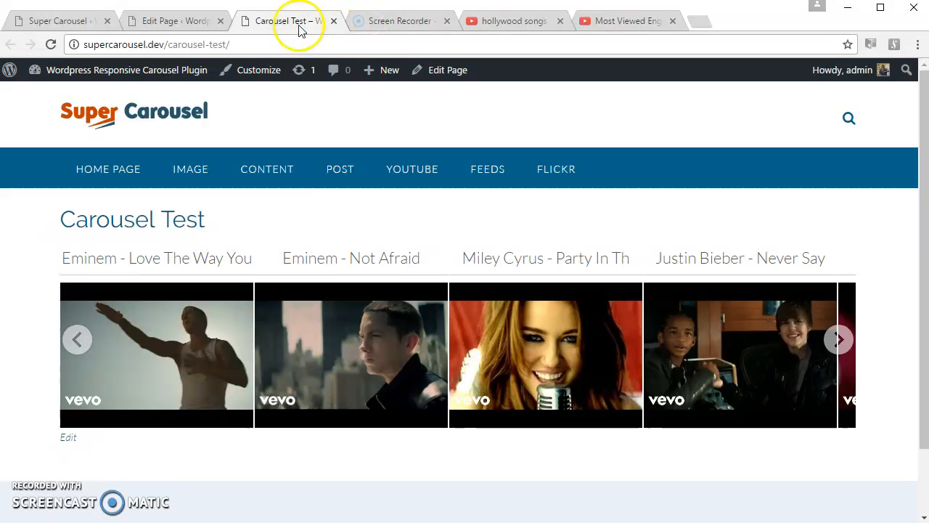
click(78, 339)
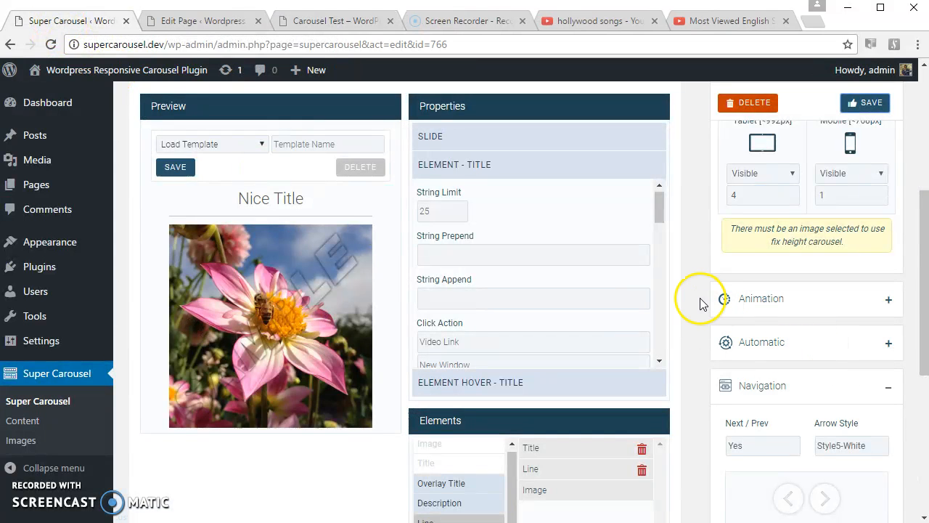
scroll(down, 3)
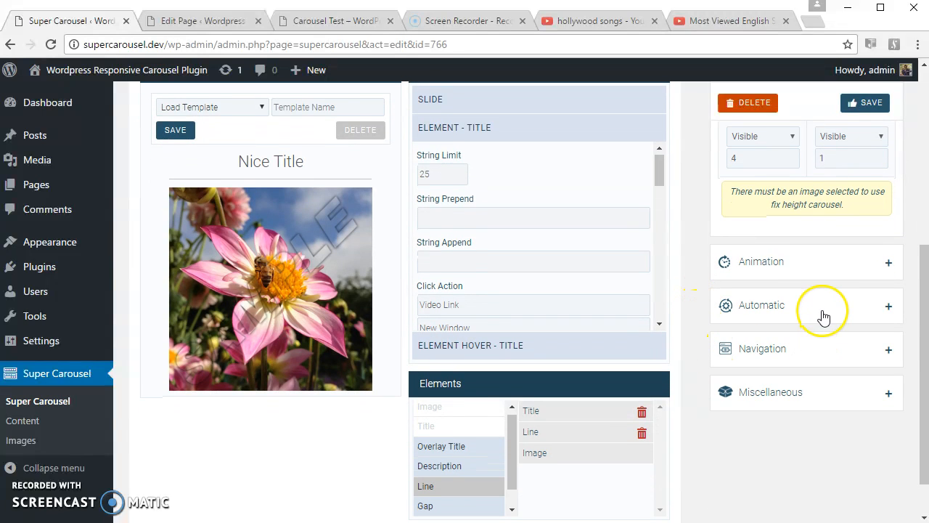
mouse_move(809, 261)
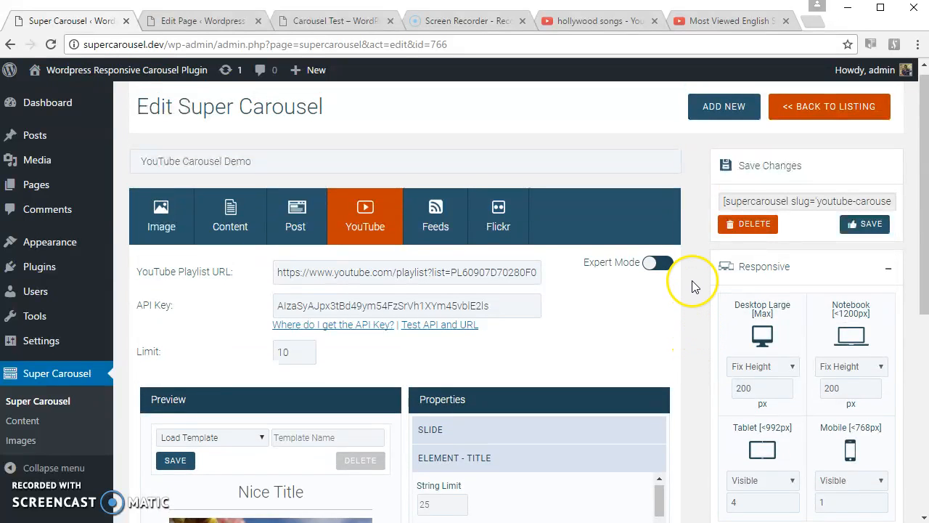
click(659, 262)
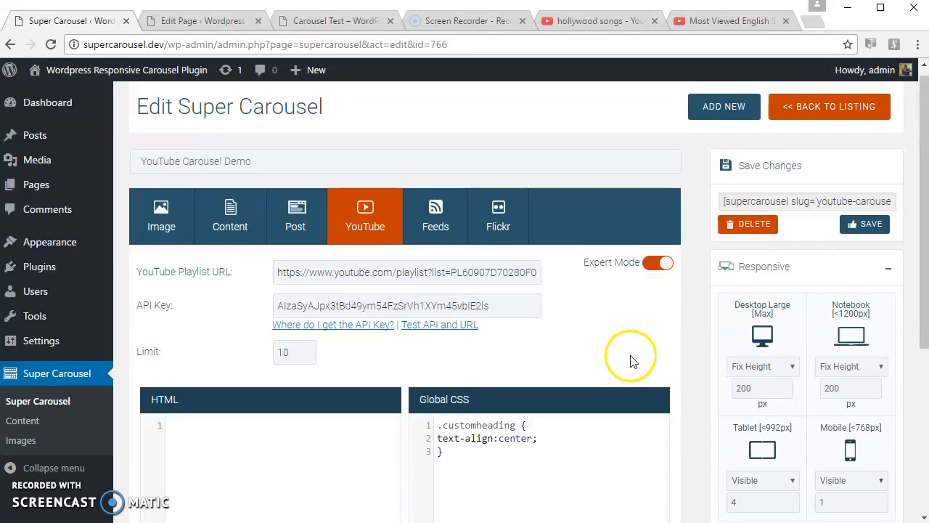
Step: Retype the anchor markup in the HTML box and delete the old title link code
scroll(down, 3)
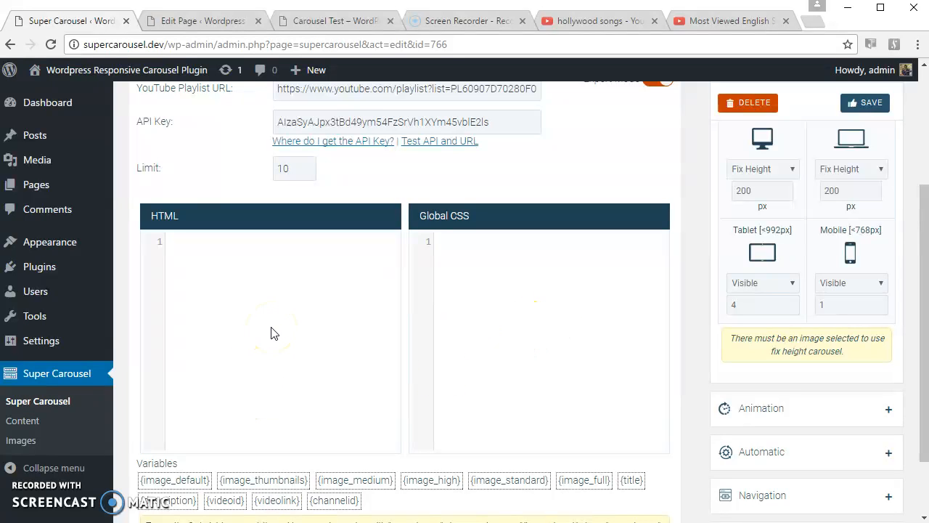
text(<)
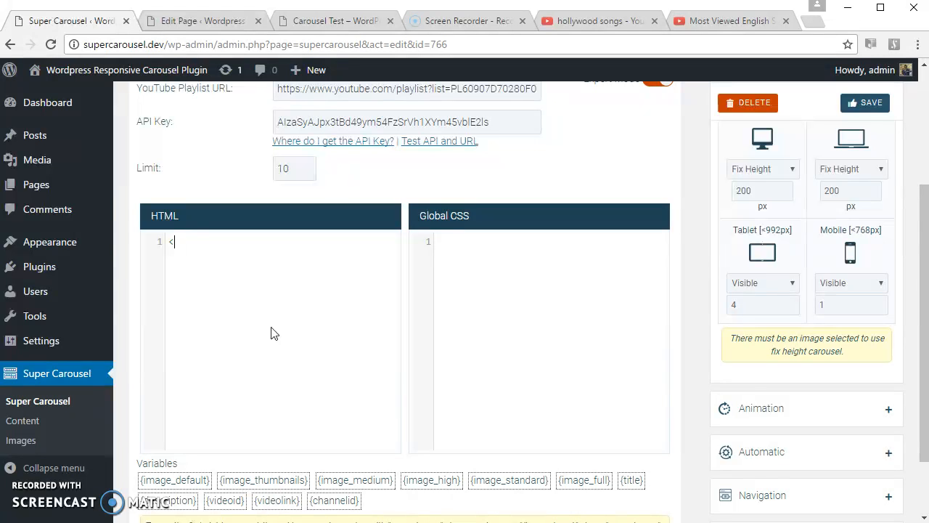
text(<a></a>)
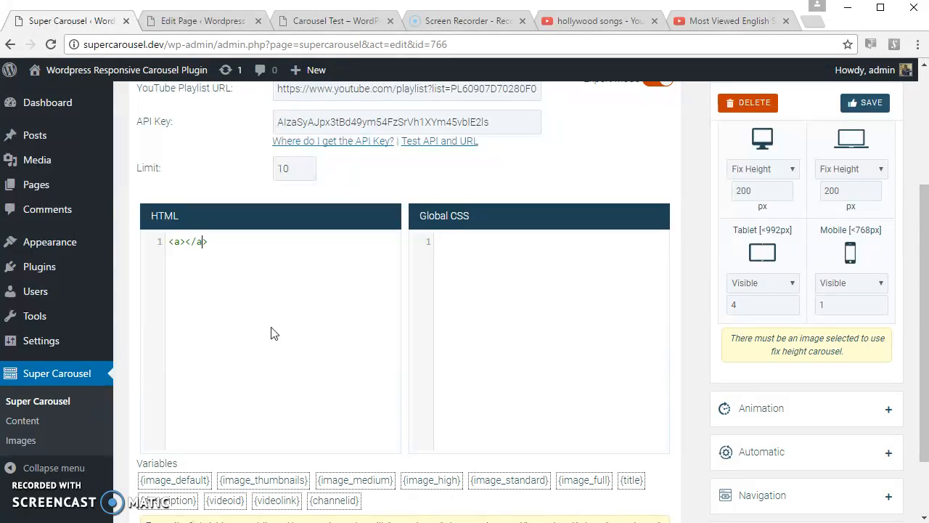
text({})
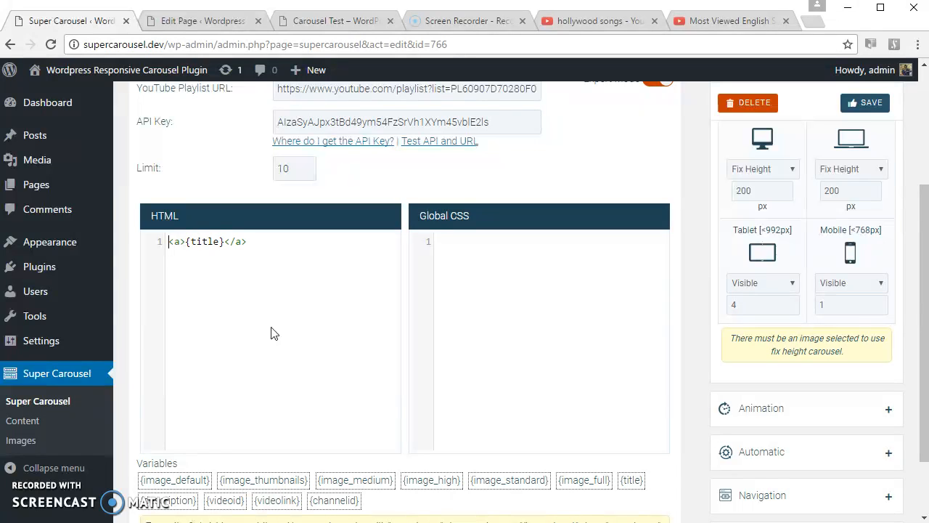
text(href=")
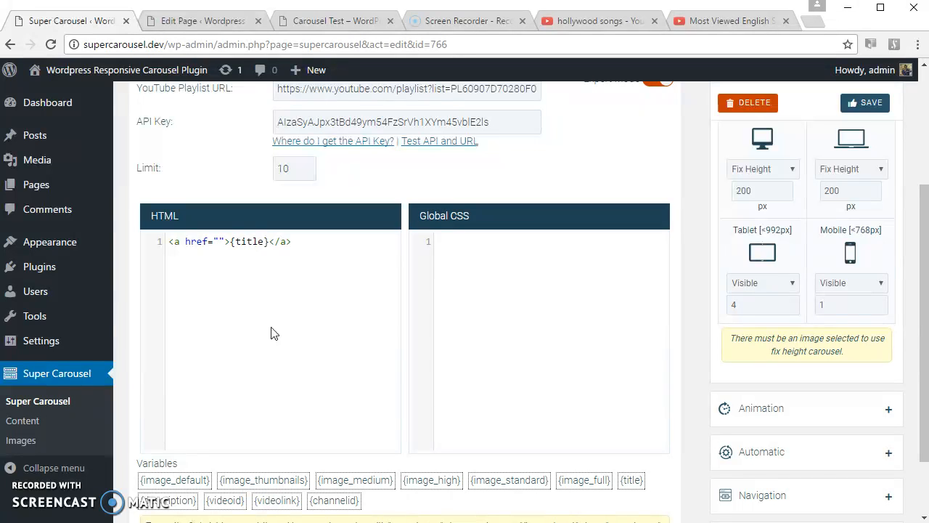
text({videolink)
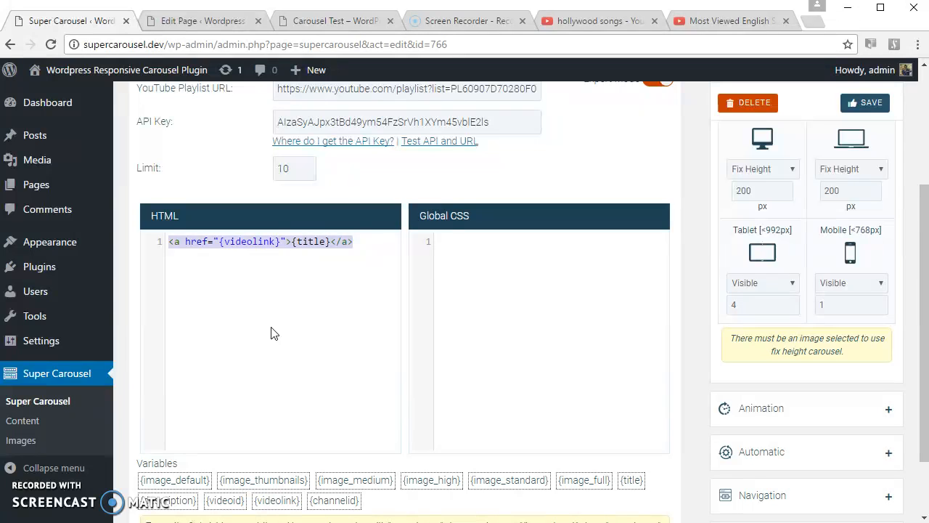
key(Delete)
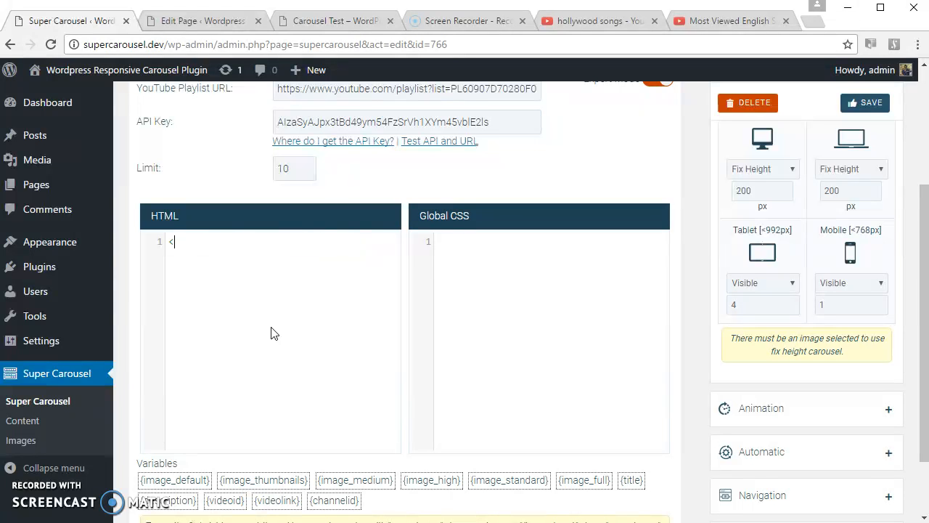
Step: Write the title line <h3><a href="{videolink}">{title}</a></h3> and copy the image_standard variable
text(h3><h3>)
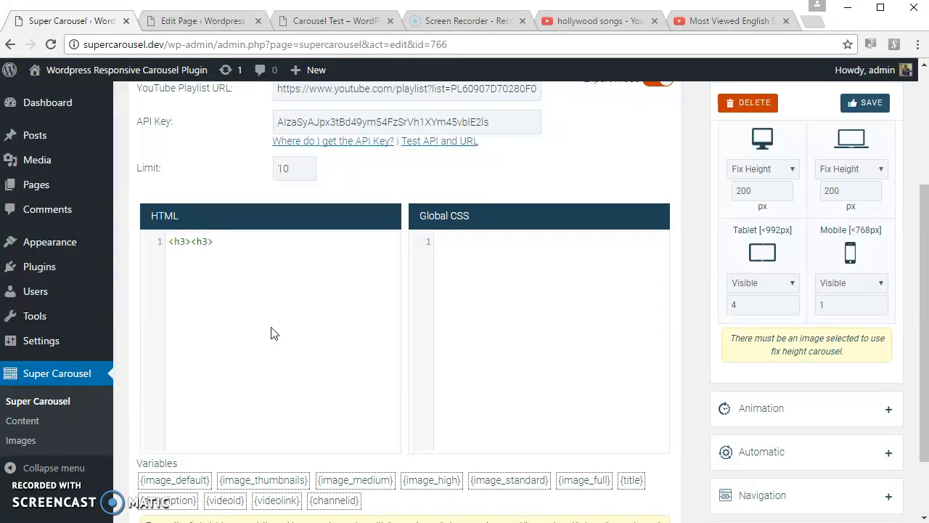
text(<a href="{videolink}">{title}</a></h3>)
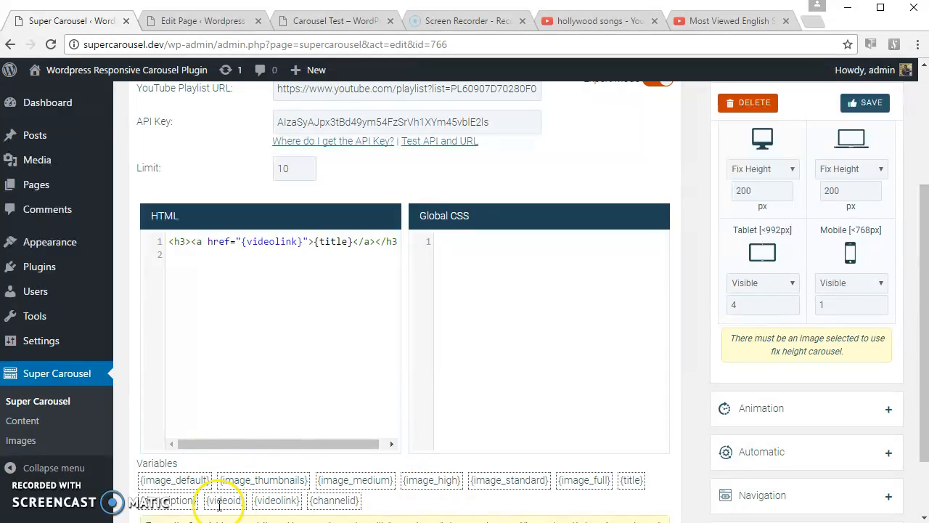
mouse_move(495, 478)
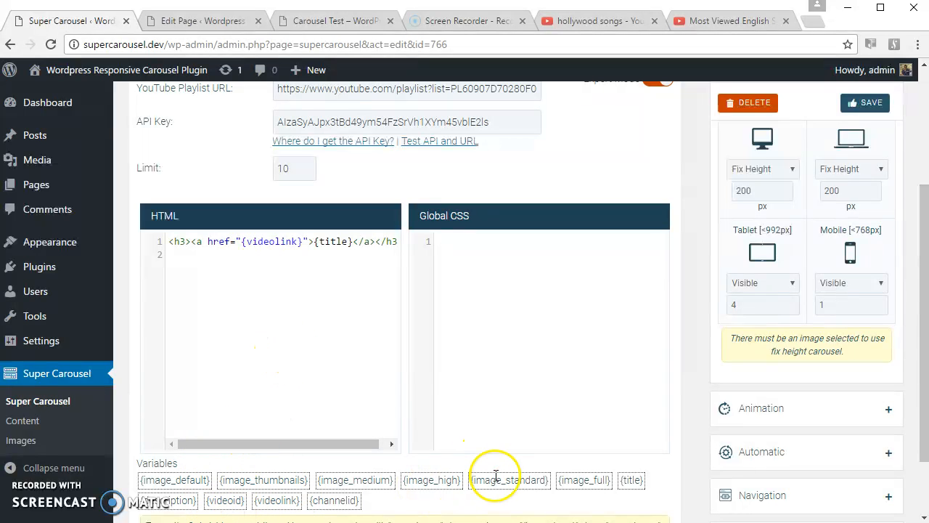
double_click(511, 480)
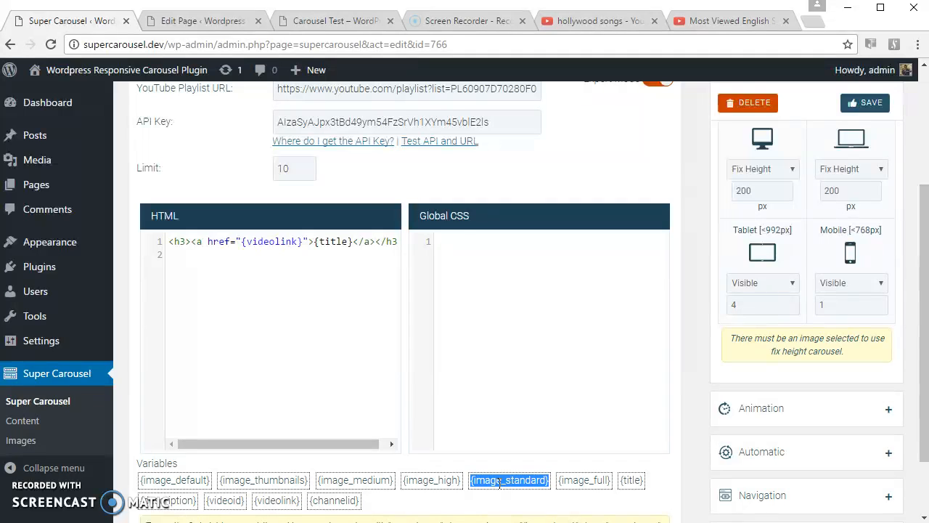
Step: On line 2, wrap an {image_standard} img in a superlight link anchor
click(257, 300)
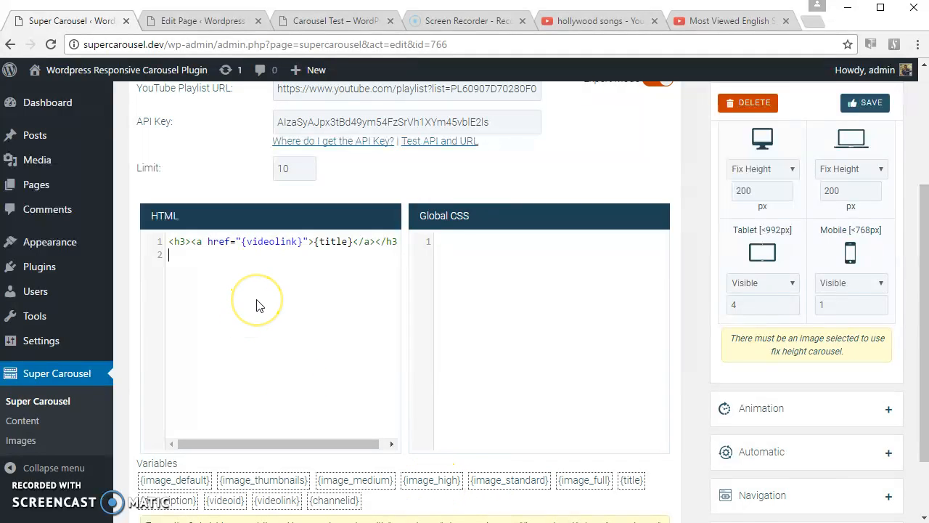
text(<)
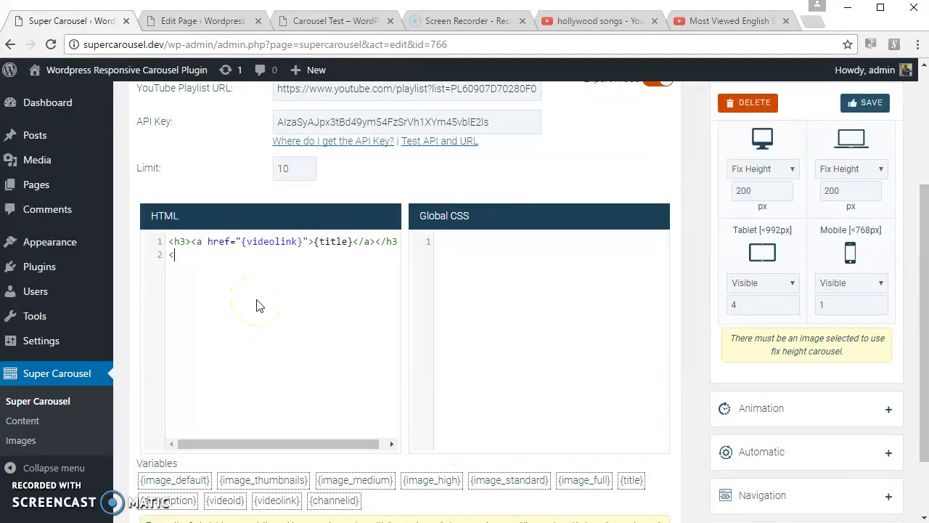
text(a><)
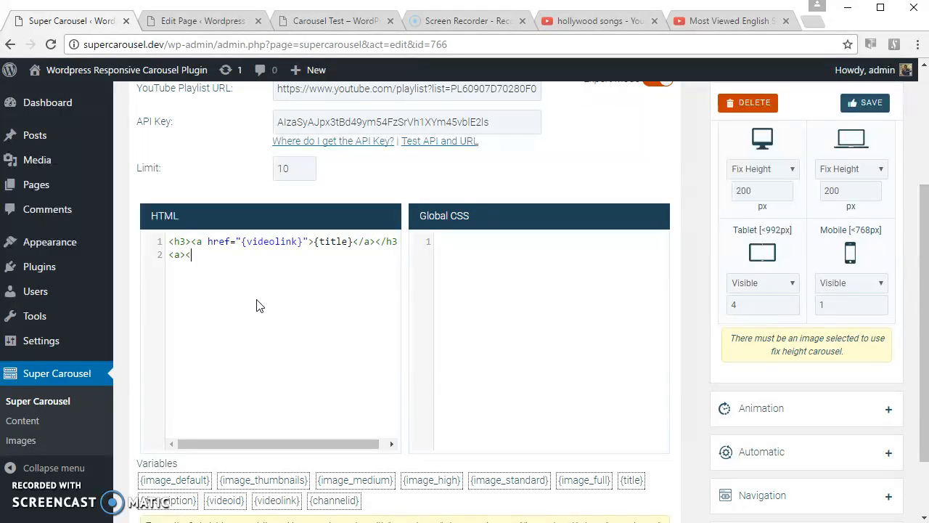
text(</a>)
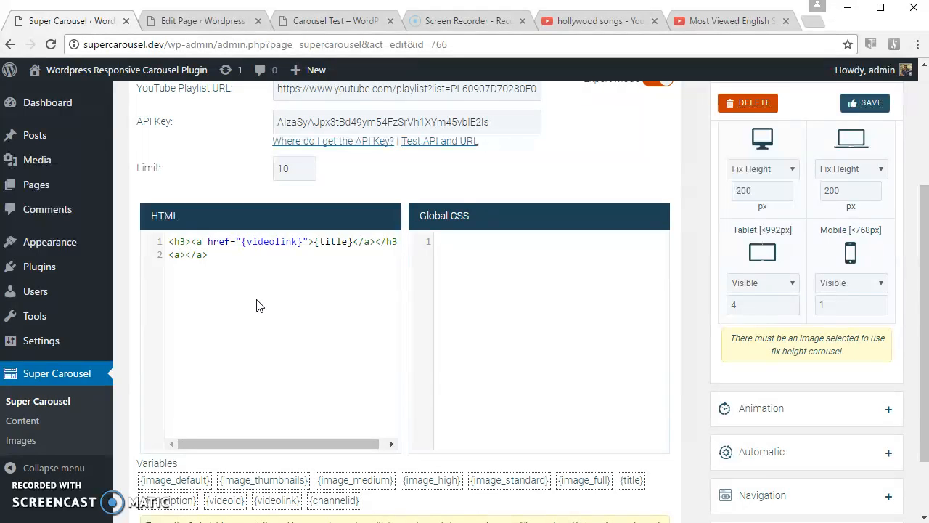
text(<img  />)
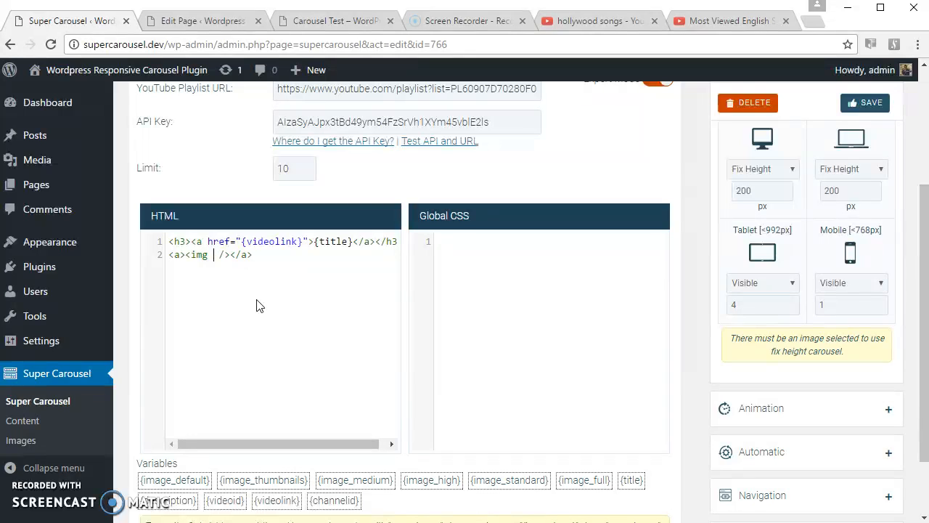
text(src="")
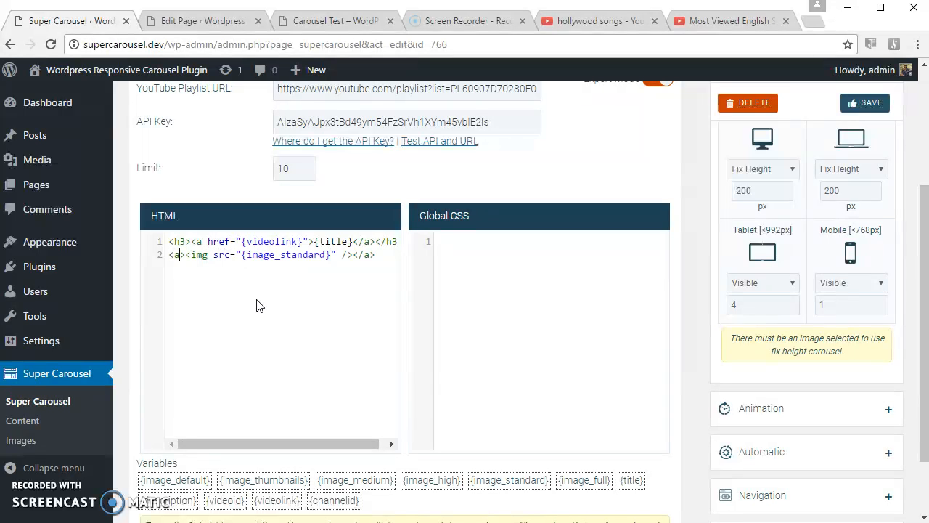
text(href=")
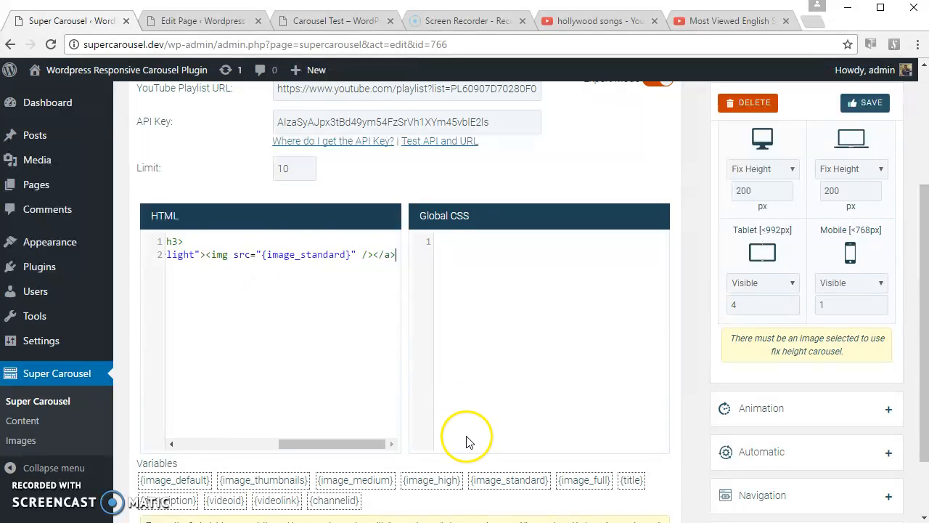
Step: Add target="_blank" to the title link so videos open in a new tab
scroll(down, 3)
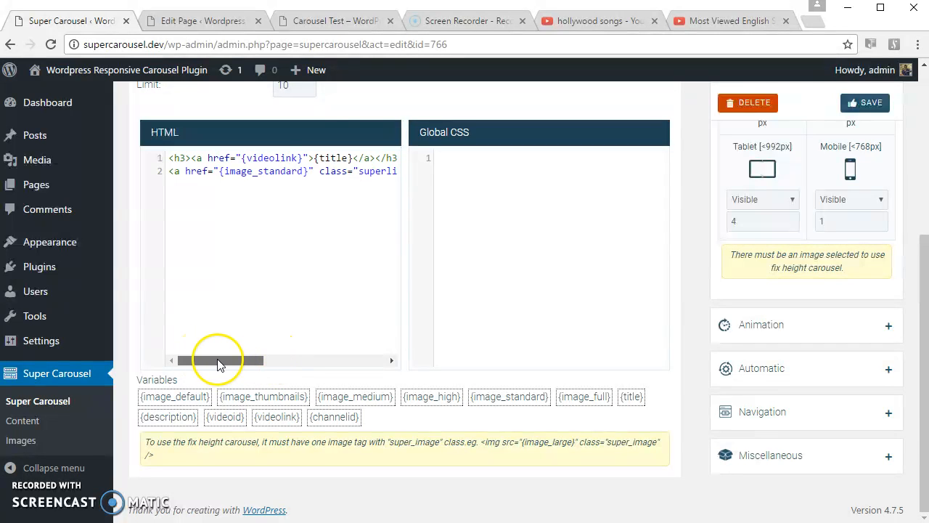
click(307, 158)
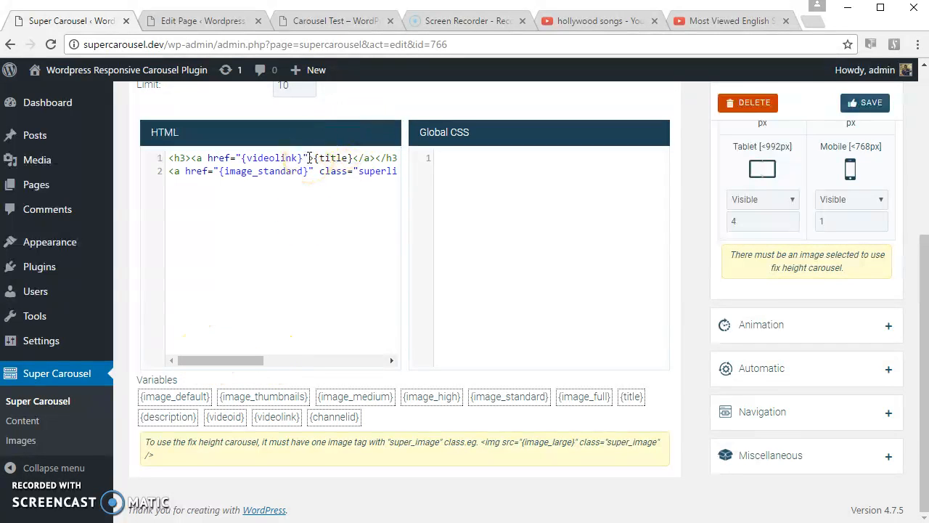
text(targ)
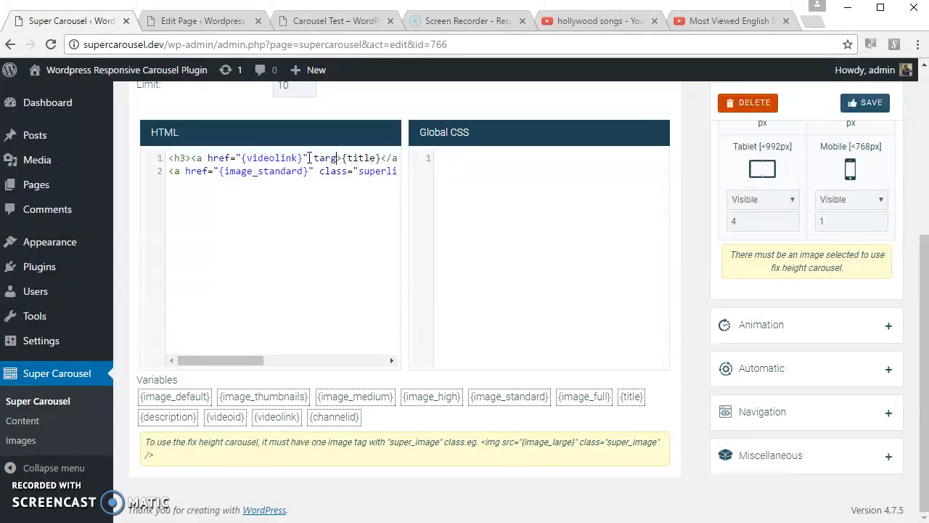
text(target="_")
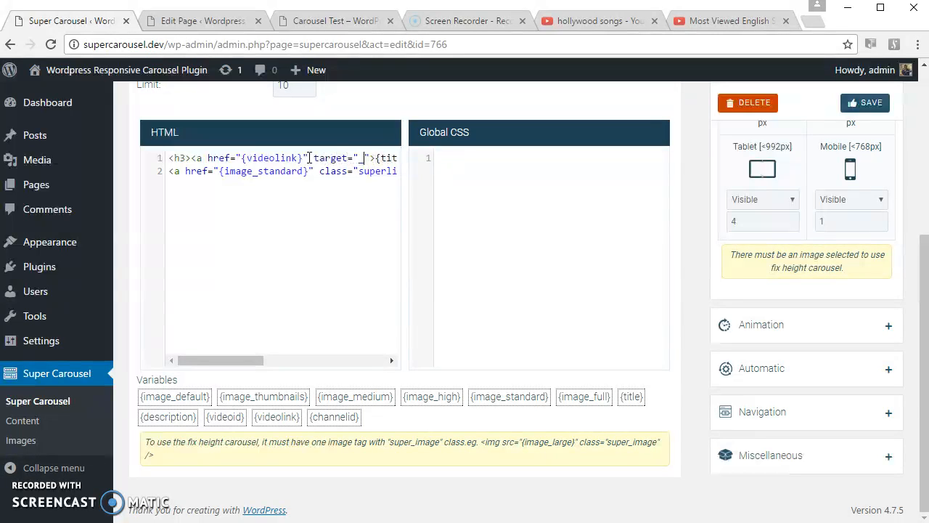
text(blank)
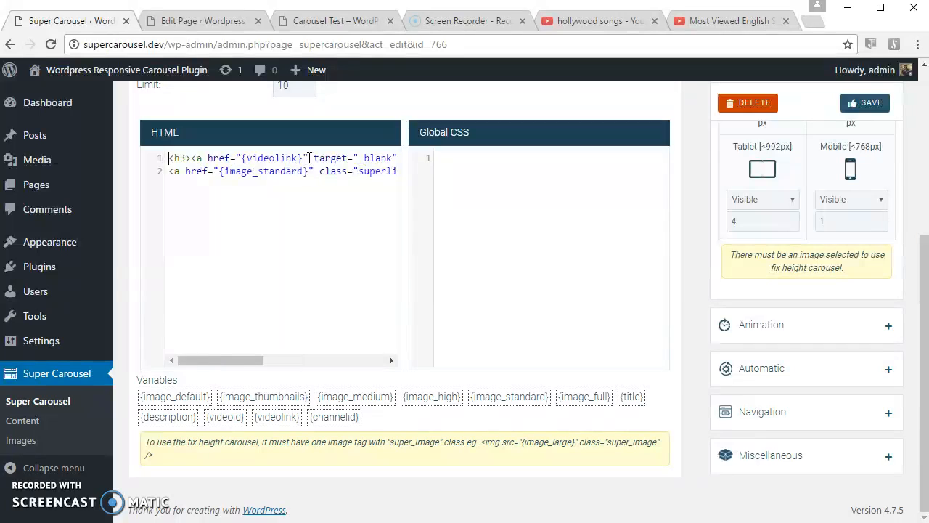
Step: Save the template and advance the Carousel Test slider to check the titles
click(864, 103)
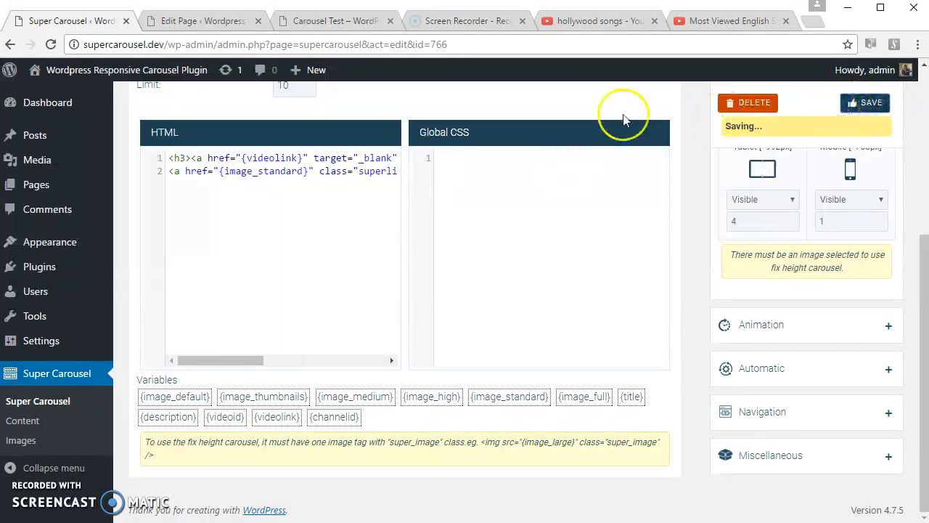
click(334, 21)
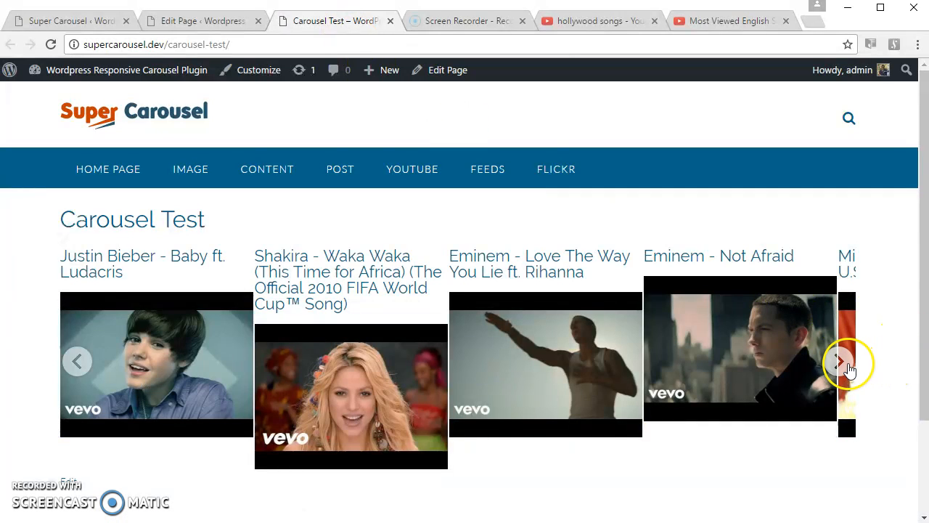
click(838, 362)
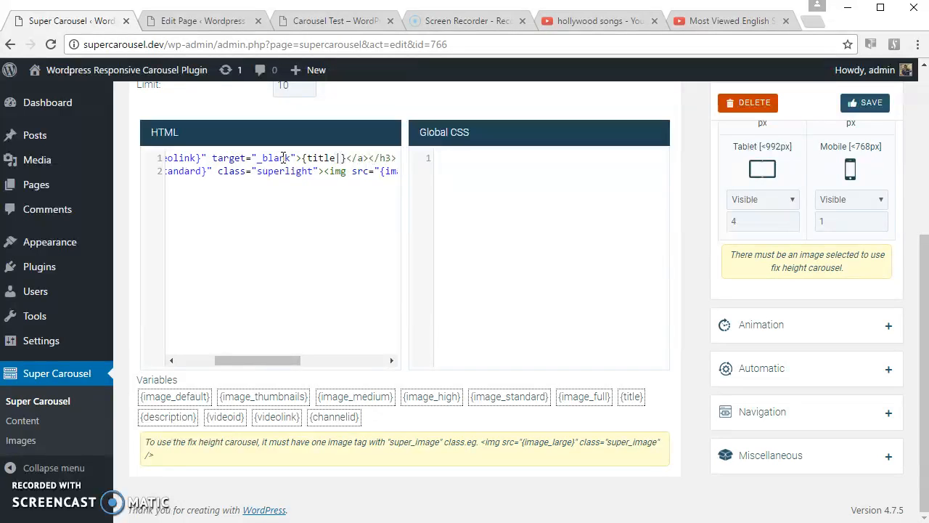
Step: Add a stringlimit filter to {title}, save, and check titles on Carousel Test
text(stringlimit:25)
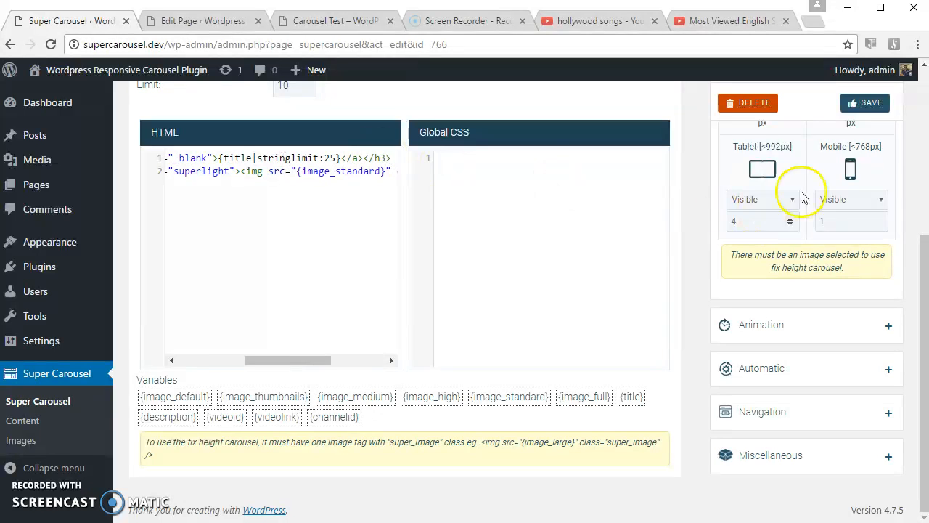
click(334, 20)
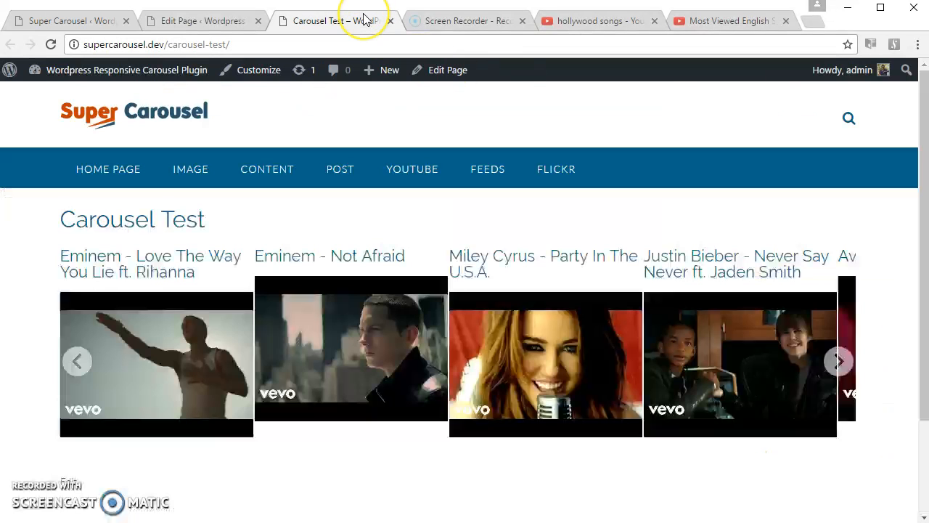
click(349, 20)
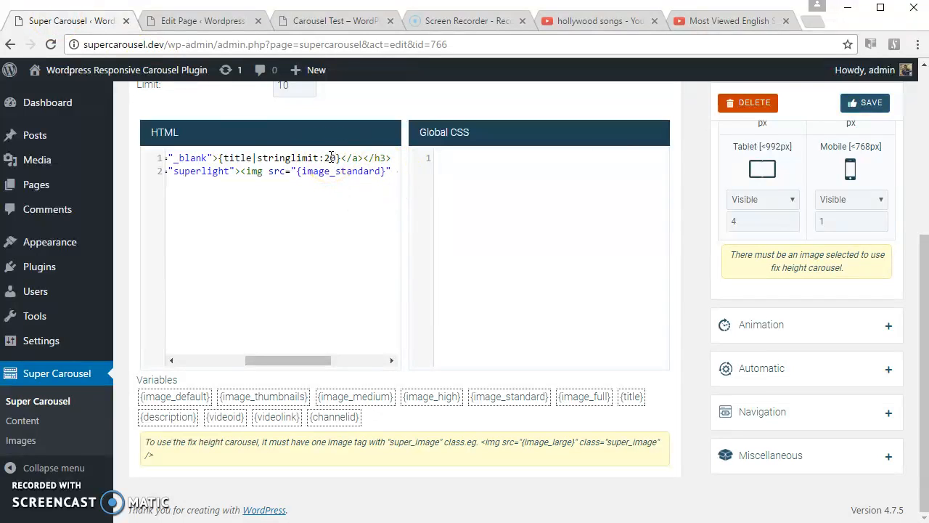
Step: Save the template with the 20-character title limit
click(332, 20)
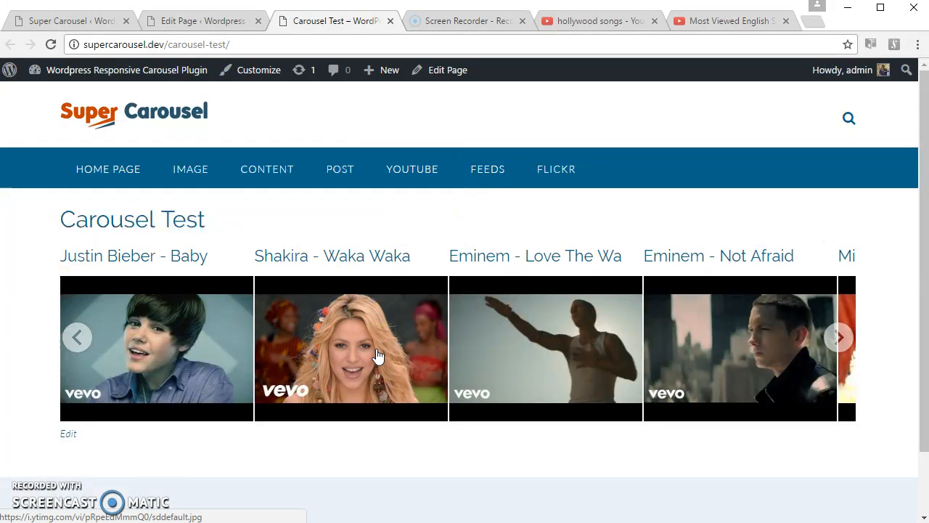
click(378, 356)
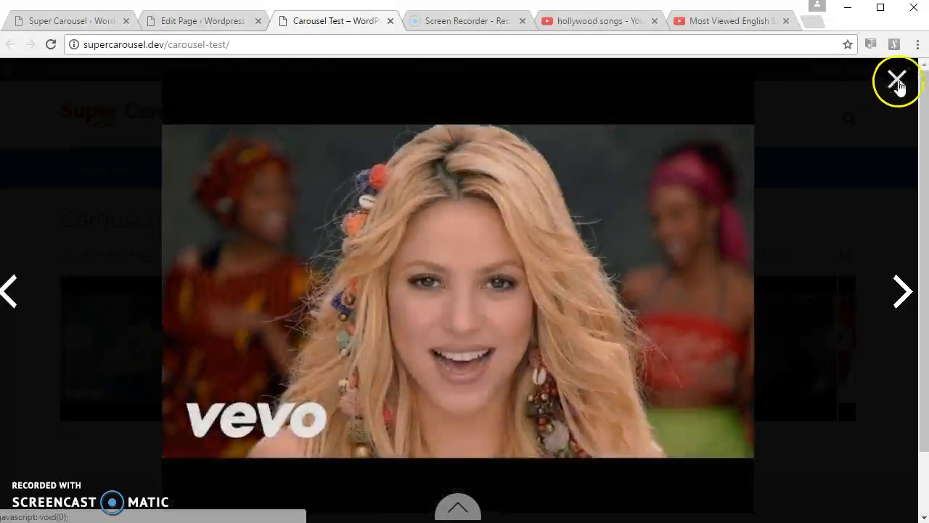
click(897, 78)
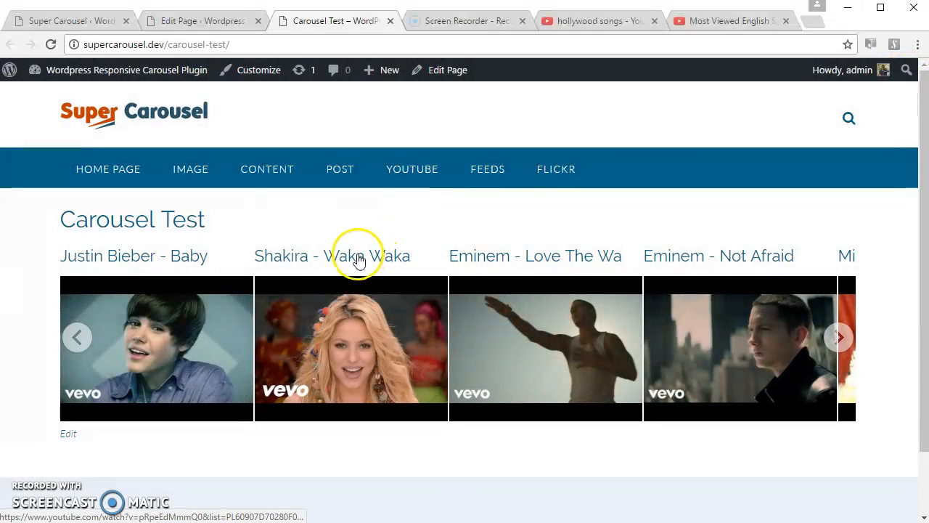
mouse_move(501, 289)
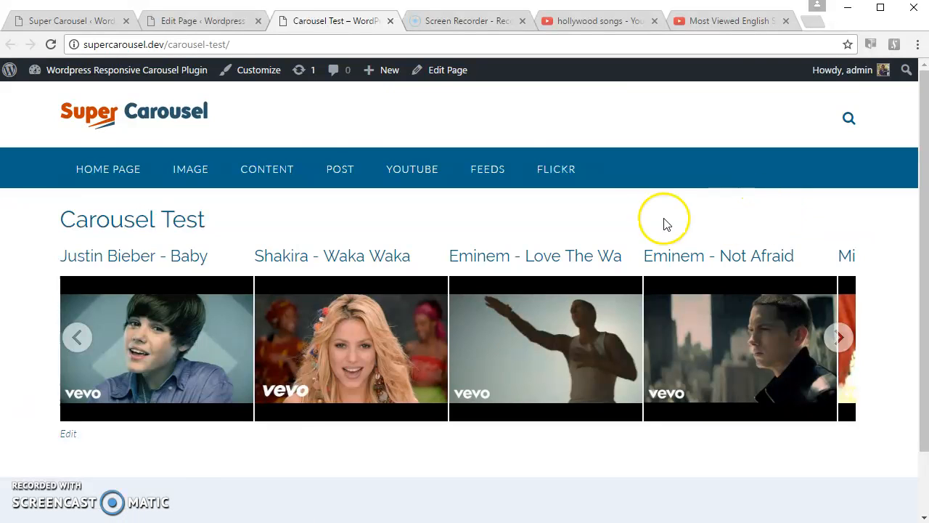
mouse_move(173, 238)
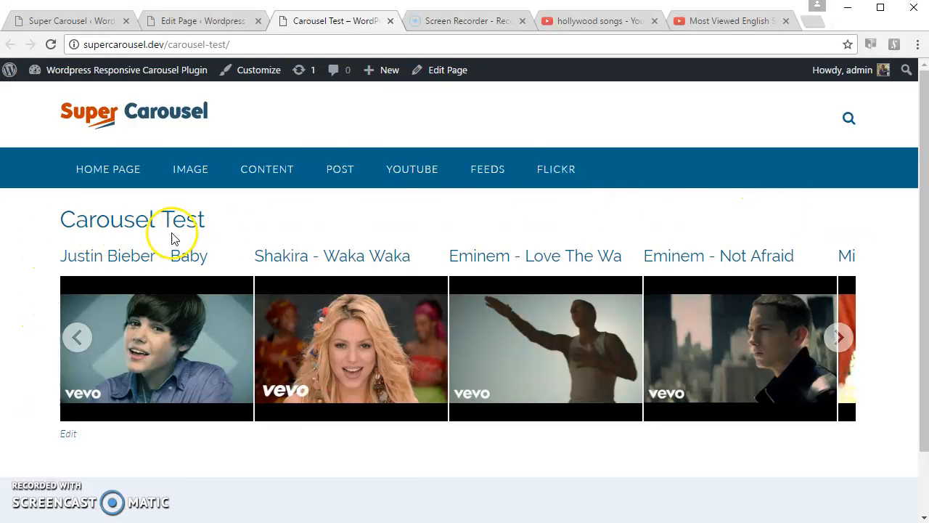
mouse_move(856, 225)
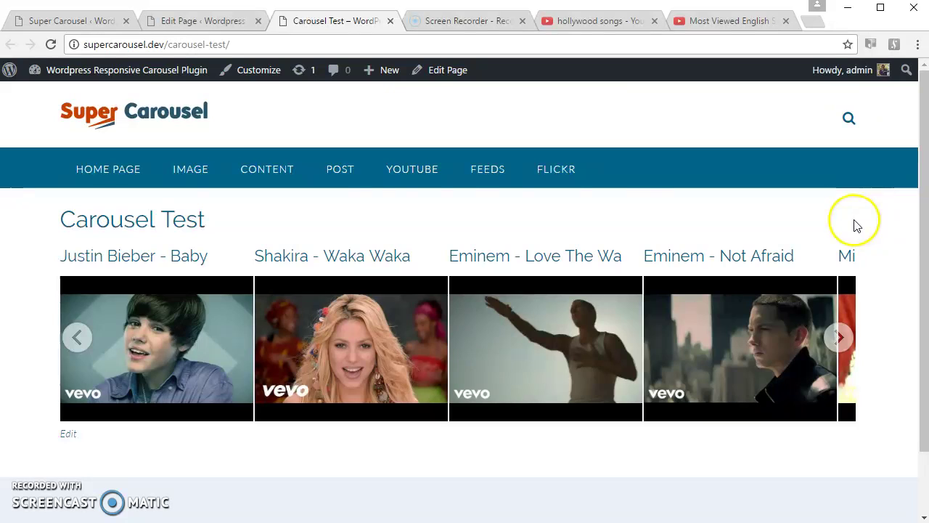